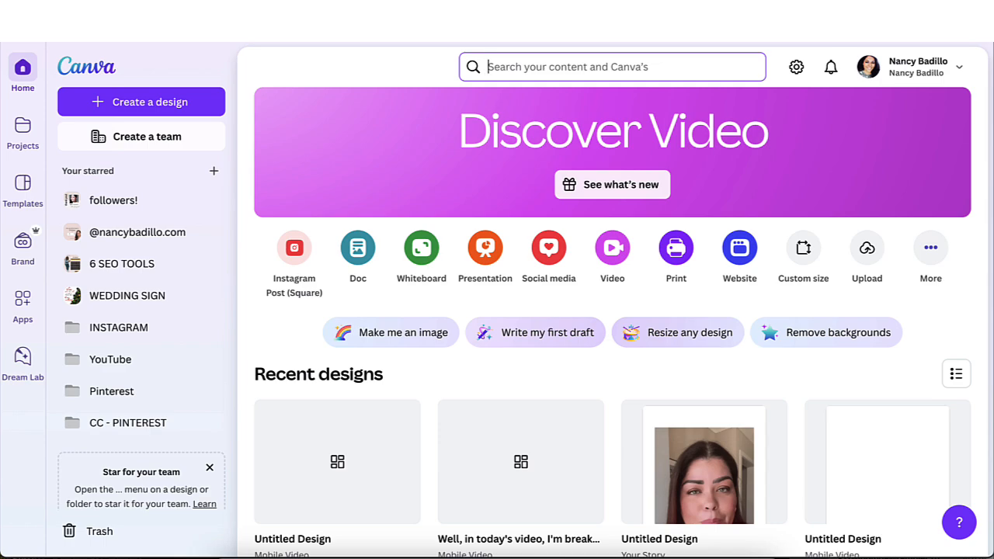
mouse_move(421, 247)
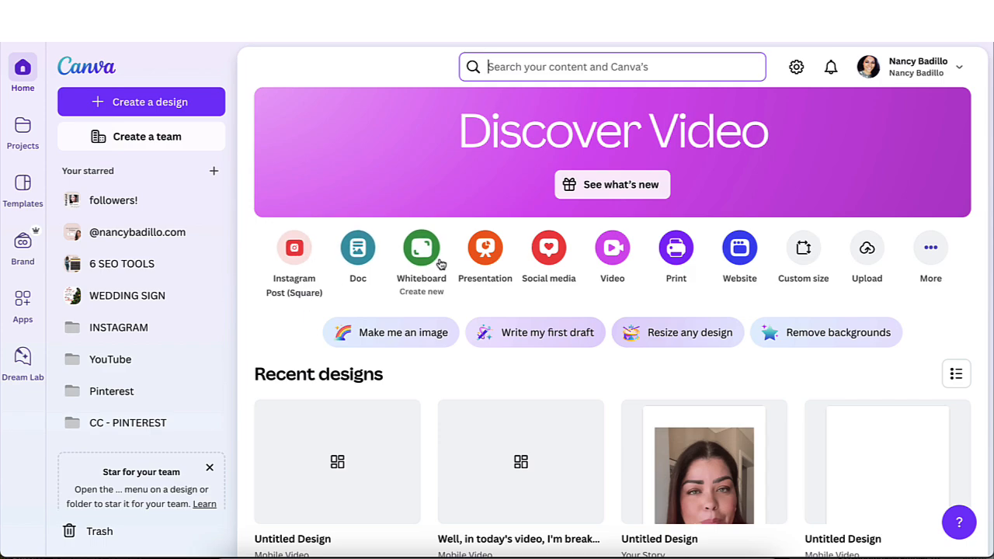
mouse_move(612, 247)
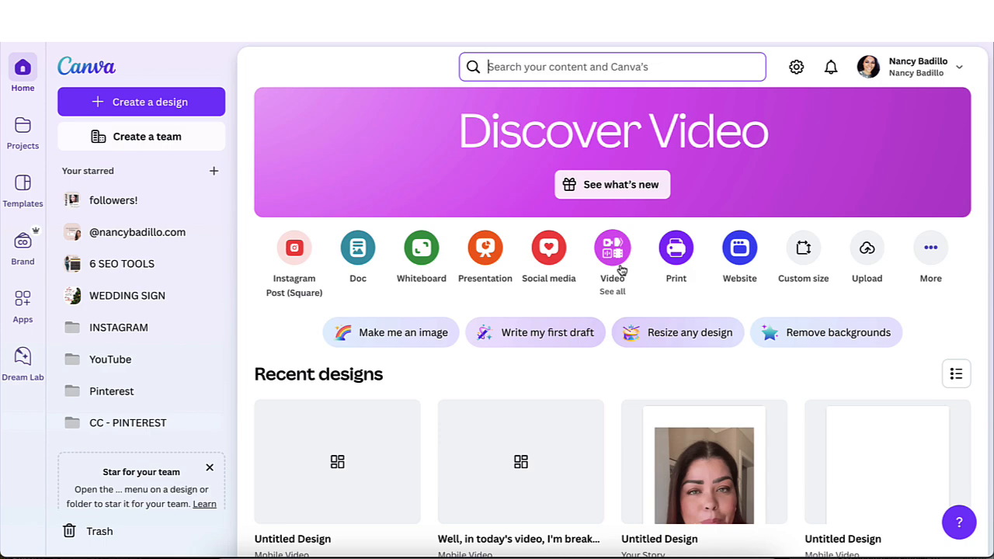
mouse_move(548, 248)
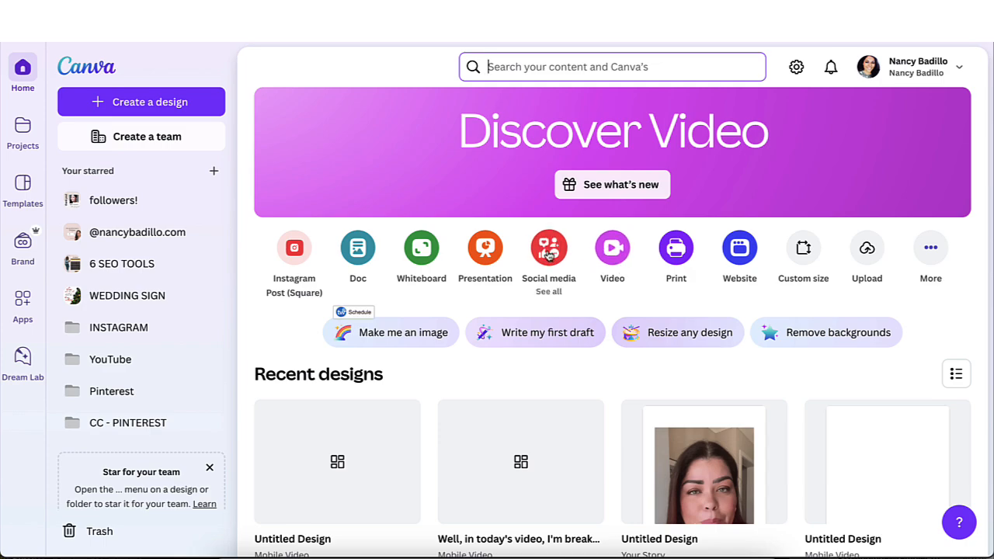
mouse_move(612, 249)
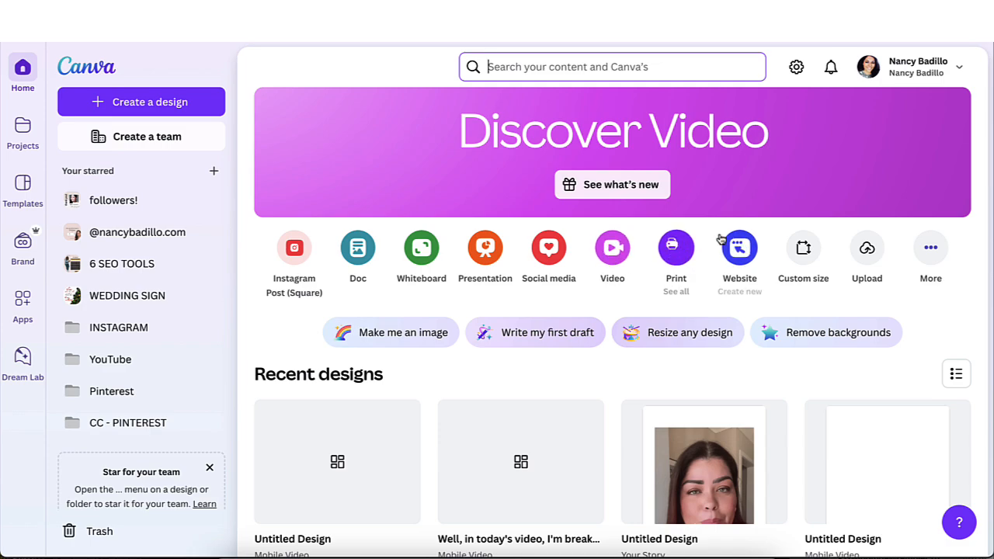
mouse_move(421, 249)
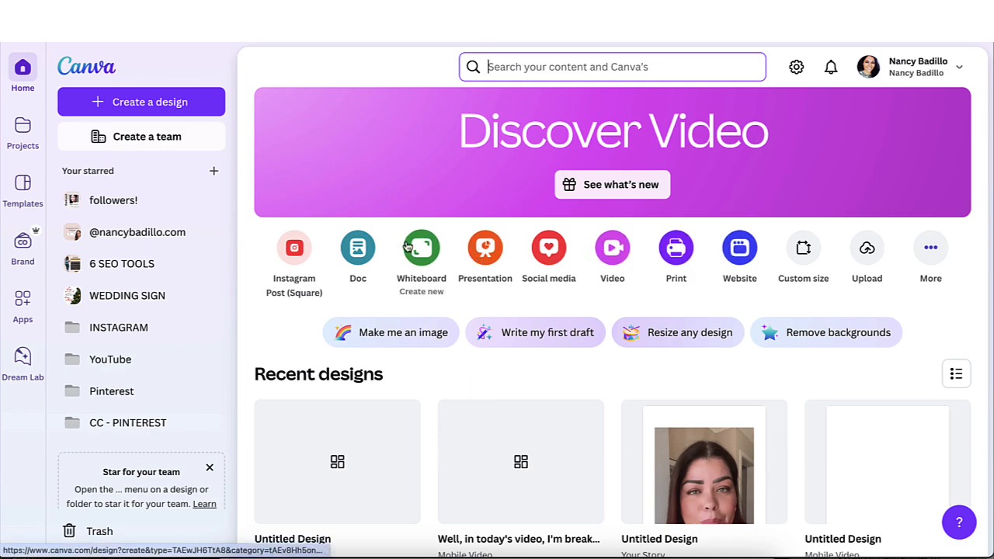
mouse_move(358, 249)
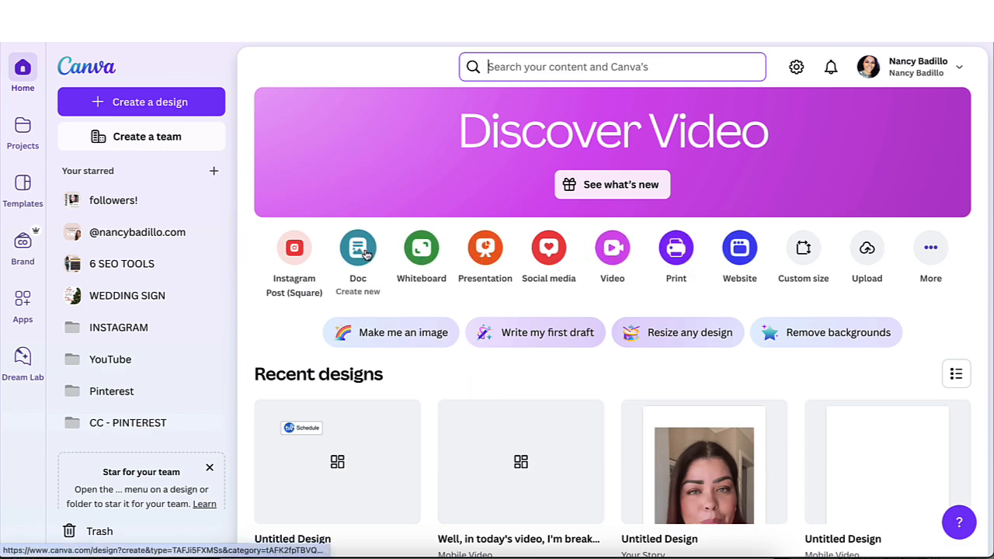
mouse_move(454, 226)
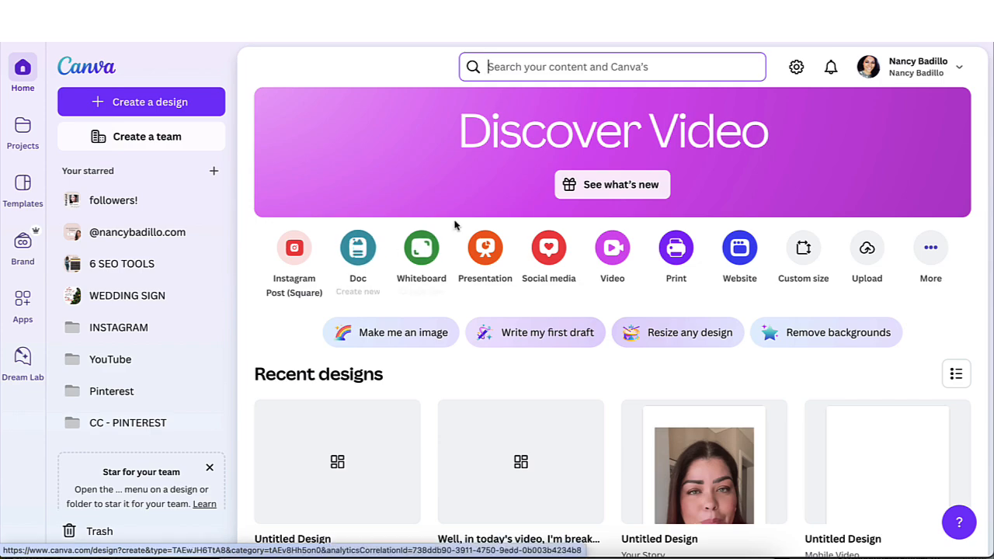
Step: Start a new design and browse the Social media formats toward Mobile Video
left_click(141, 102)
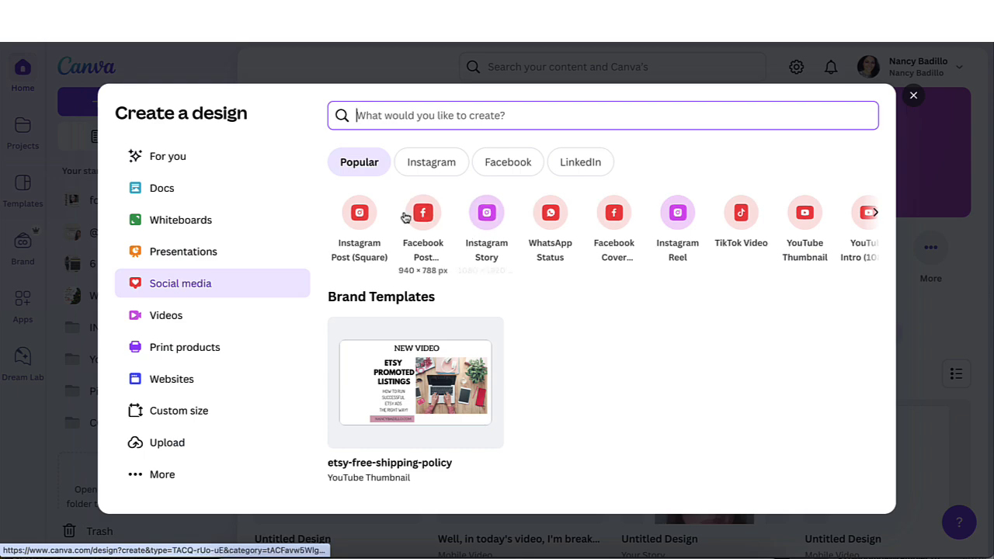
mouse_move(550, 233)
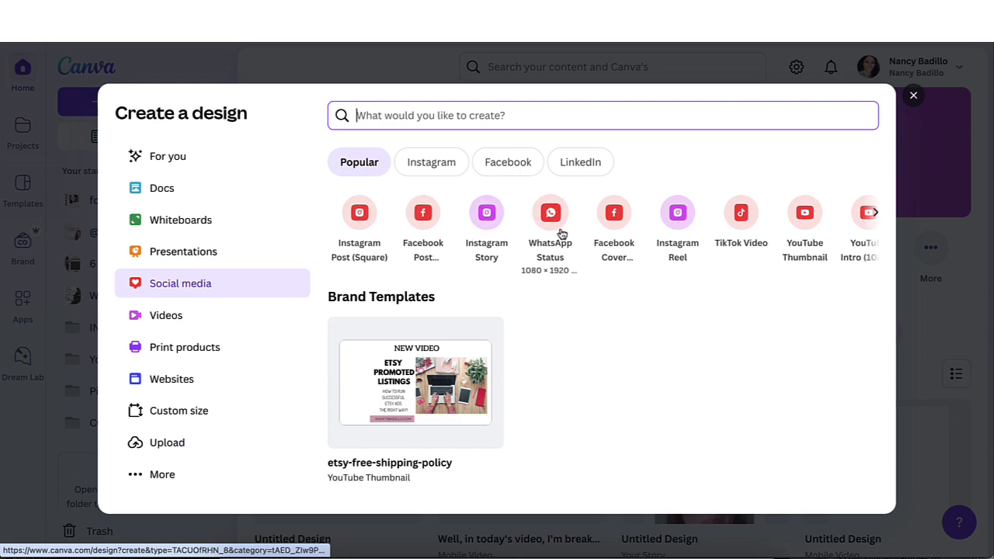
mouse_move(677, 211)
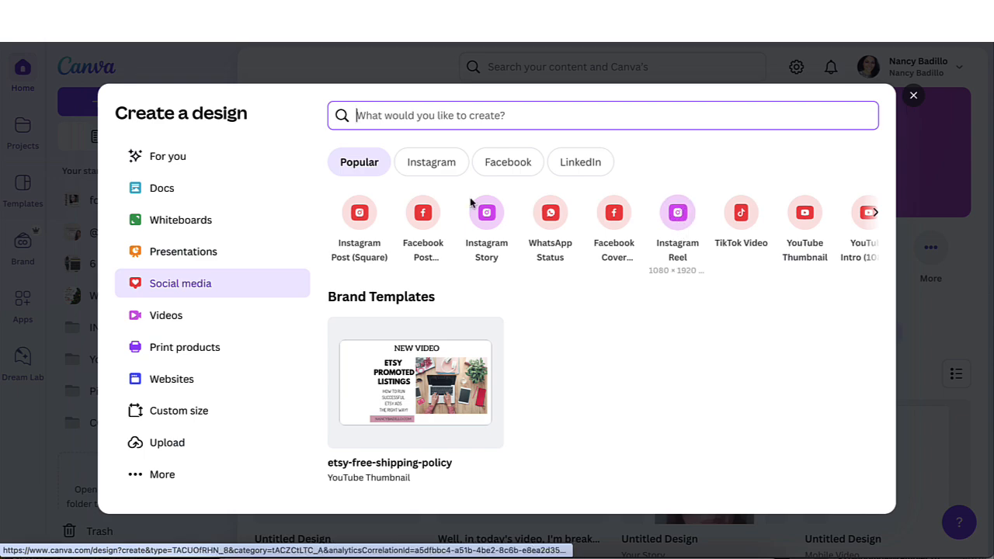
mouse_move(873, 217)
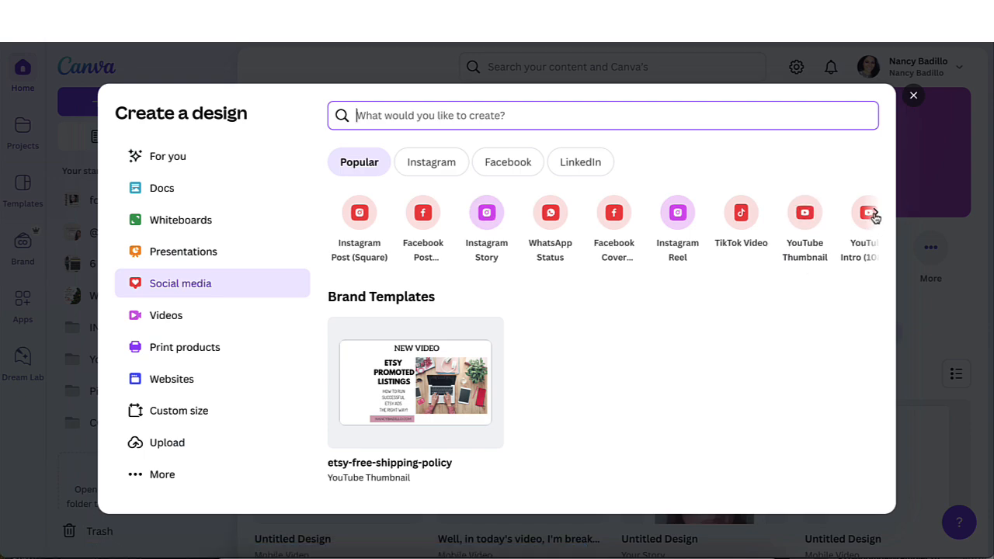
scroll("right", 3)
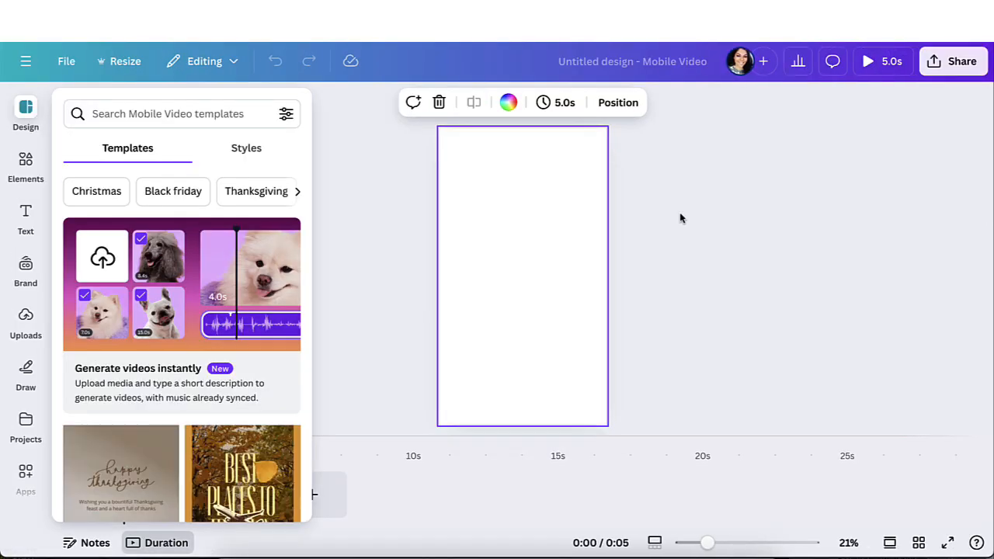
mouse_move(718, 193)
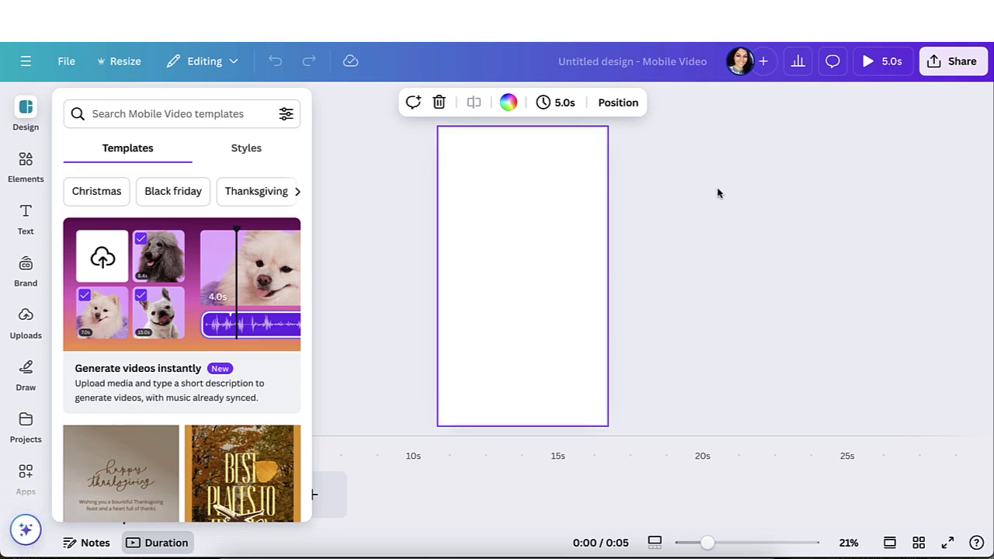
mouse_move(435, 196)
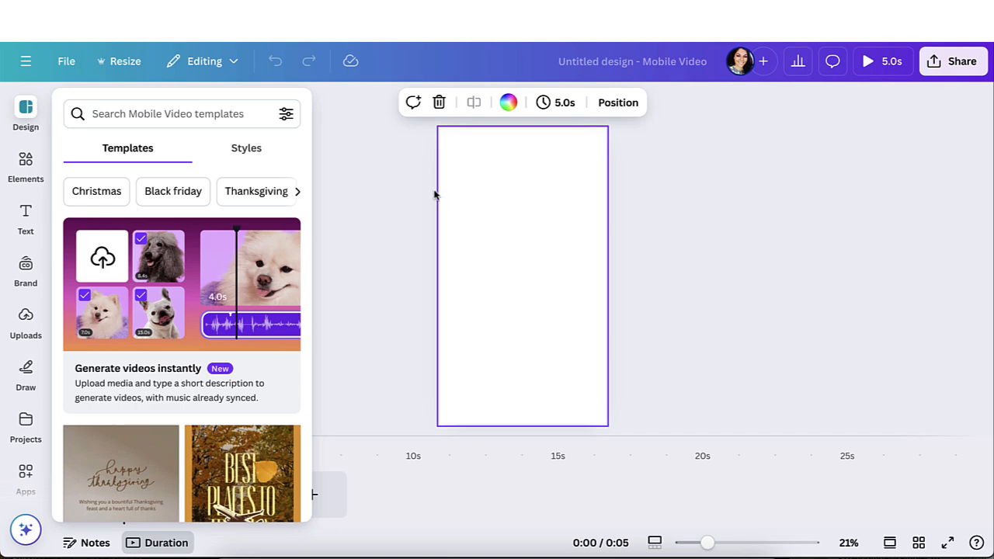
mouse_move(353, 216)
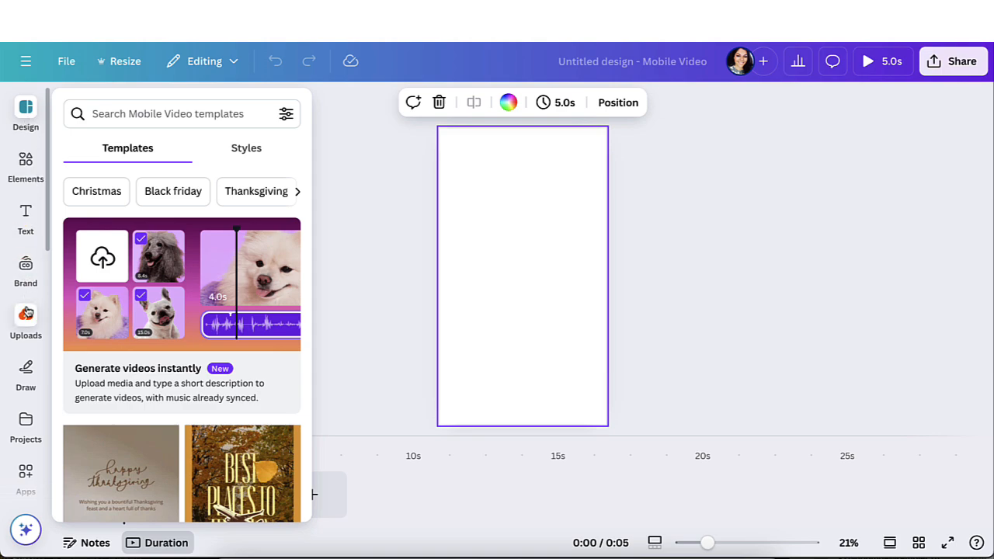
Step: Show the Uploads library's Videos list after starting a file upload
left_click(25, 322)
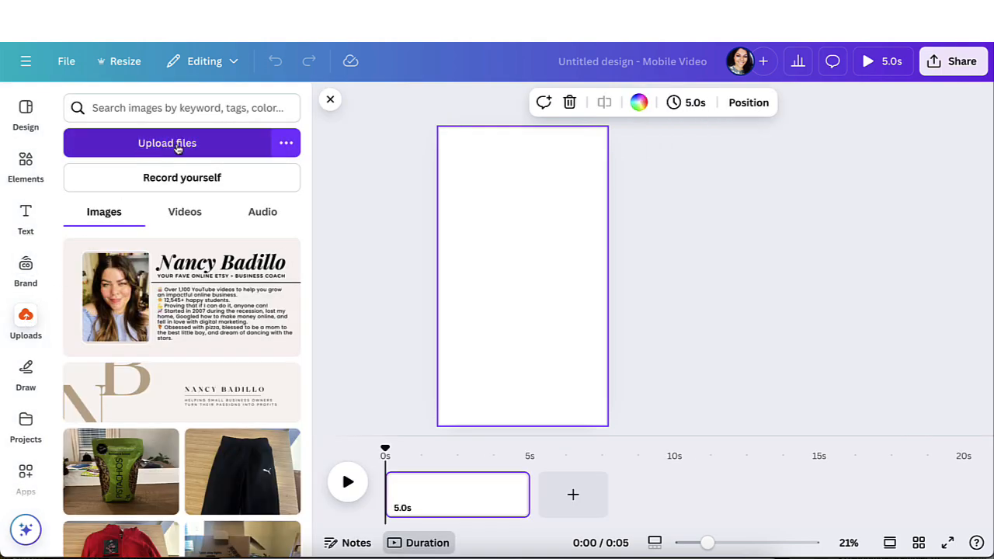
left_click(168, 143)
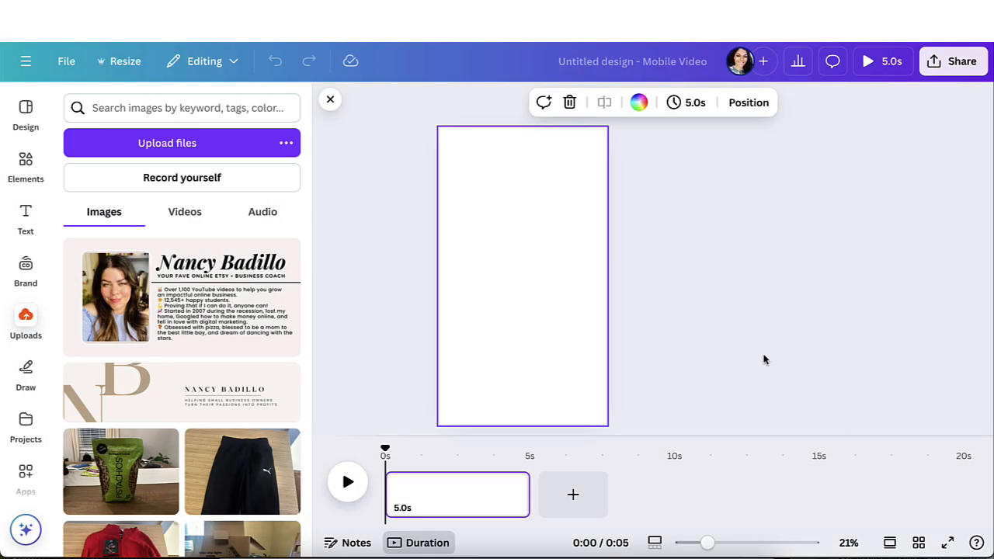
mouse_move(403, 236)
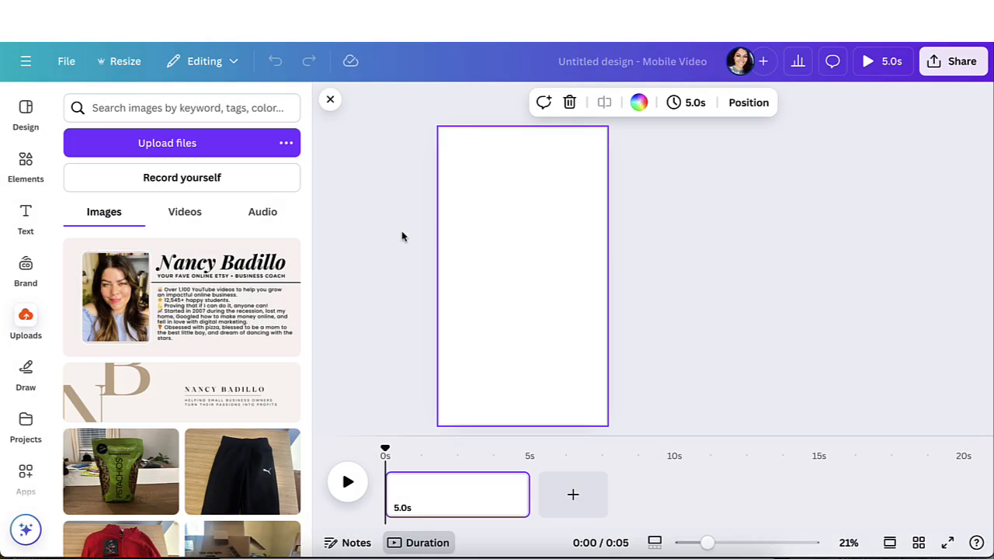
mouse_move(404, 202)
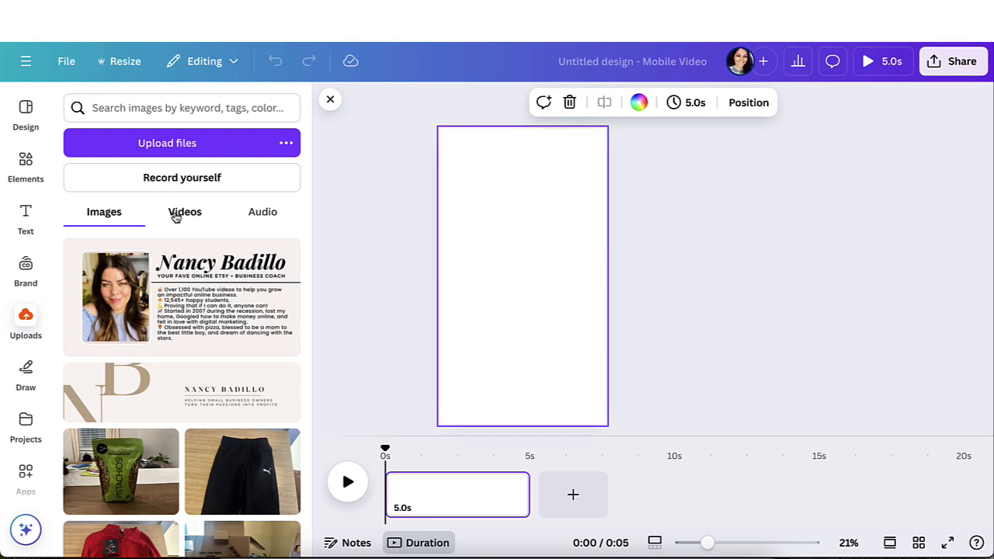
left_click(185, 212)
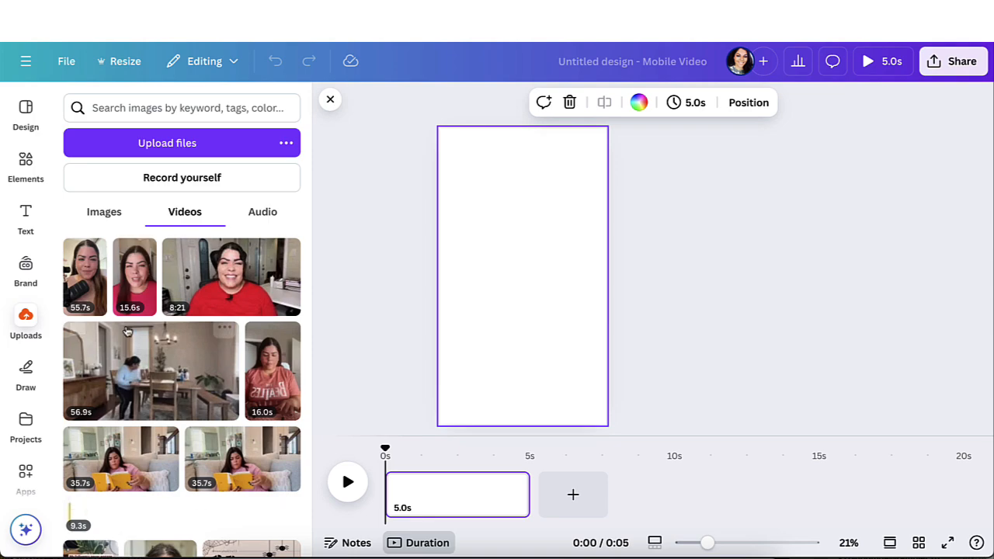
mouse_move(133, 277)
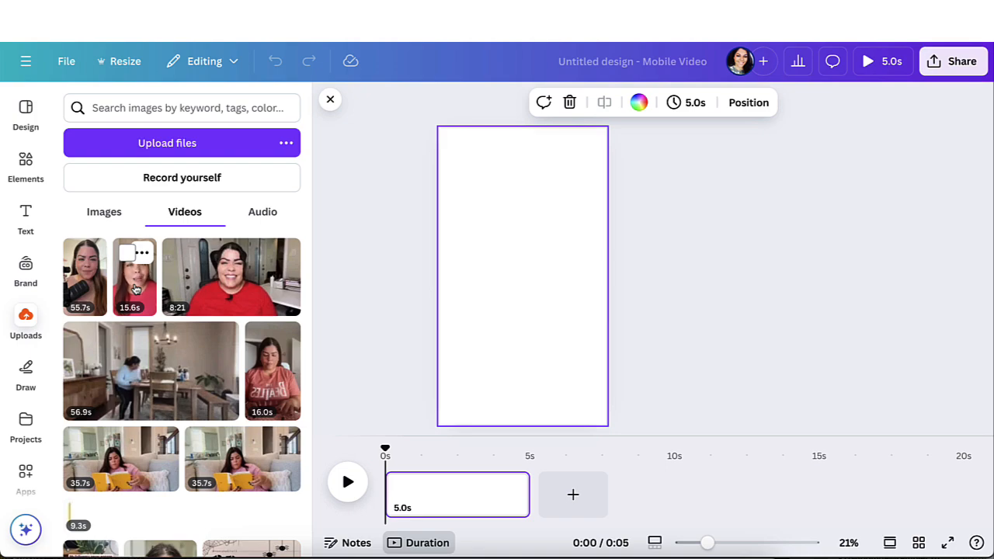
Step: Place the 15.6-second talking-head clip and enlarge it to cover the whole vertical page
left_click(133, 277)
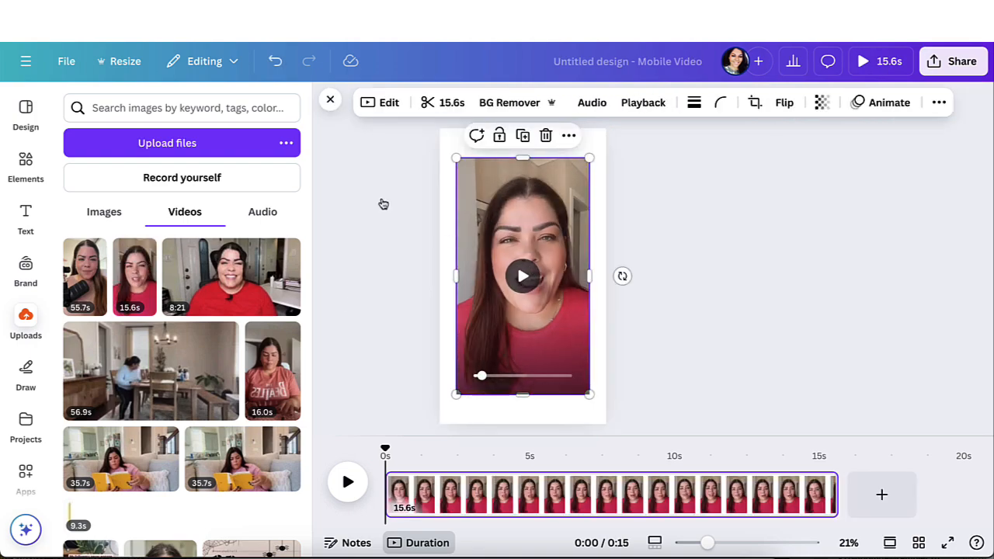
mouse_move(466, 146)
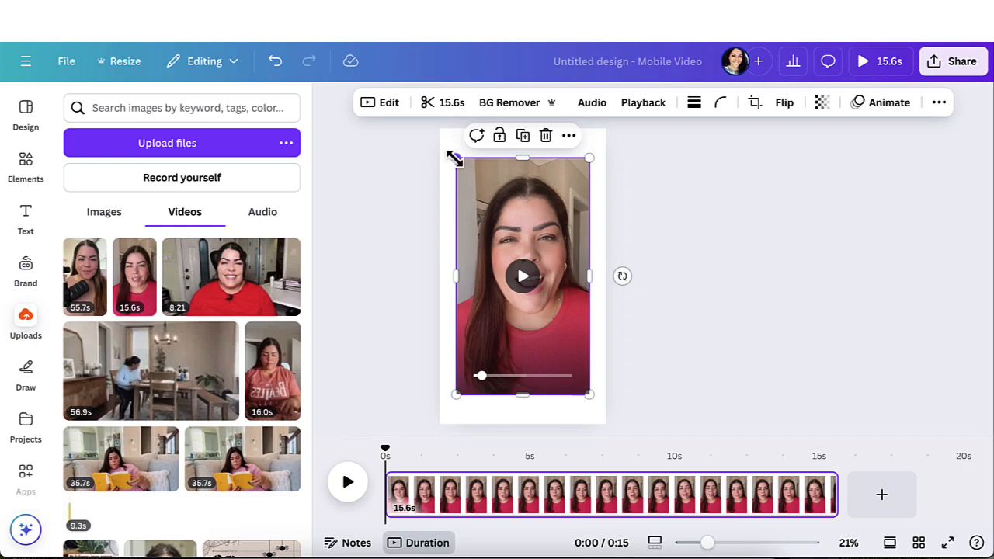
left_click_drag(457, 158, 441, 121)
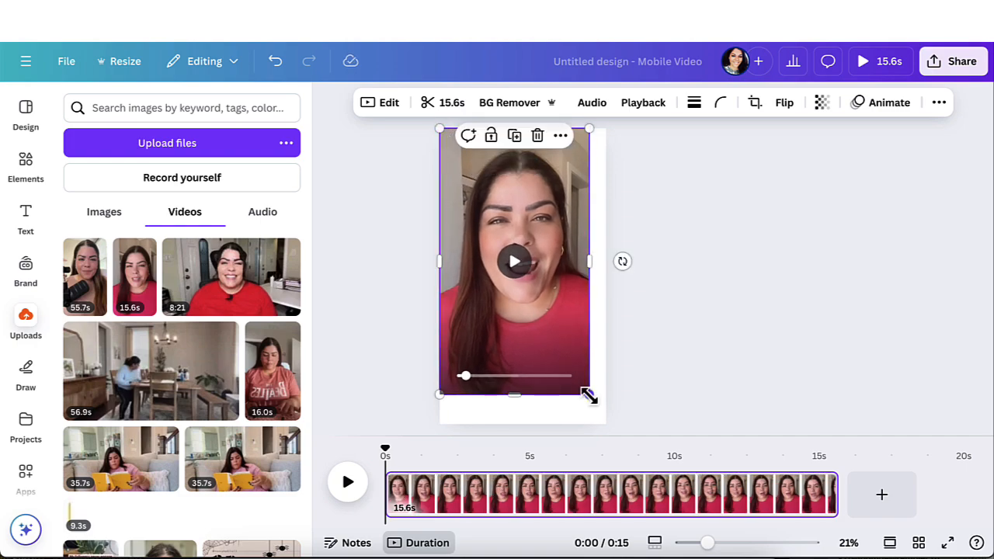
left_click_drag(590, 394, 609, 426)
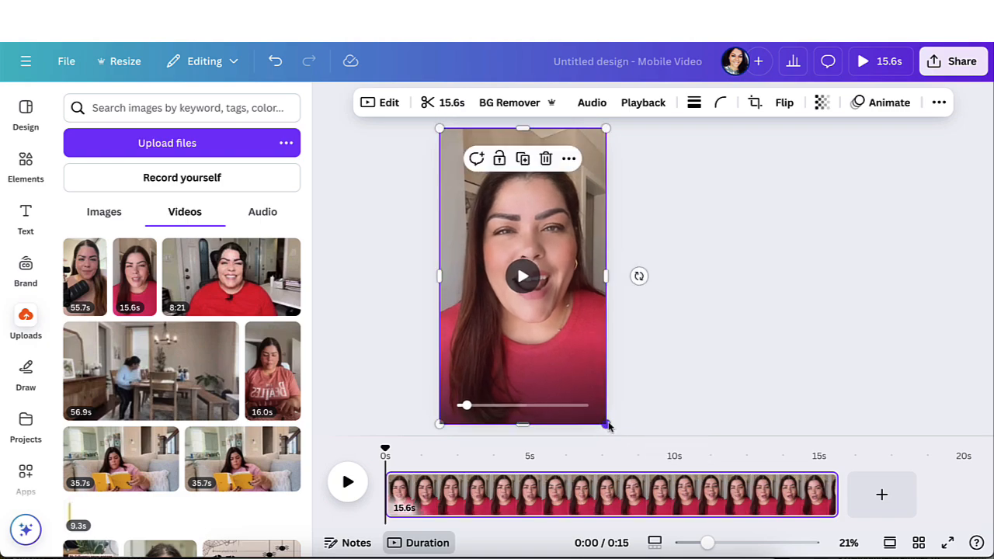
mouse_move(712, 310)
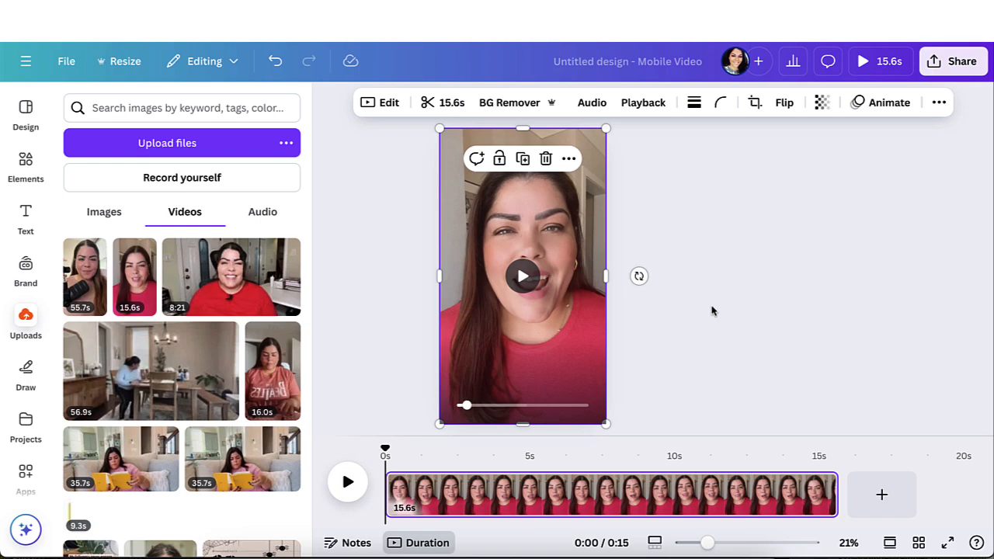
mouse_move(665, 225)
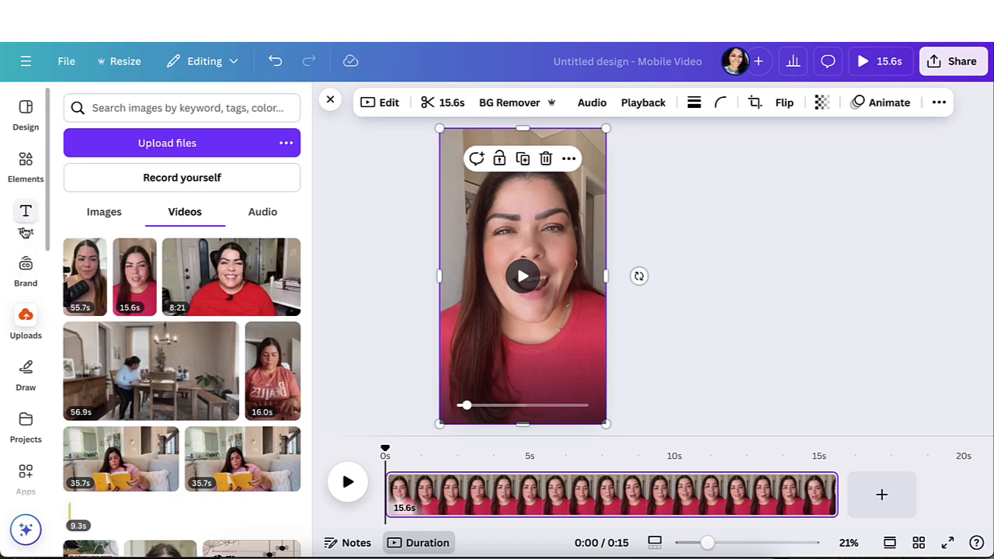
Step: Reach Captions from Text and confirm the talking-head video is ticked for captioning
left_click(25, 216)
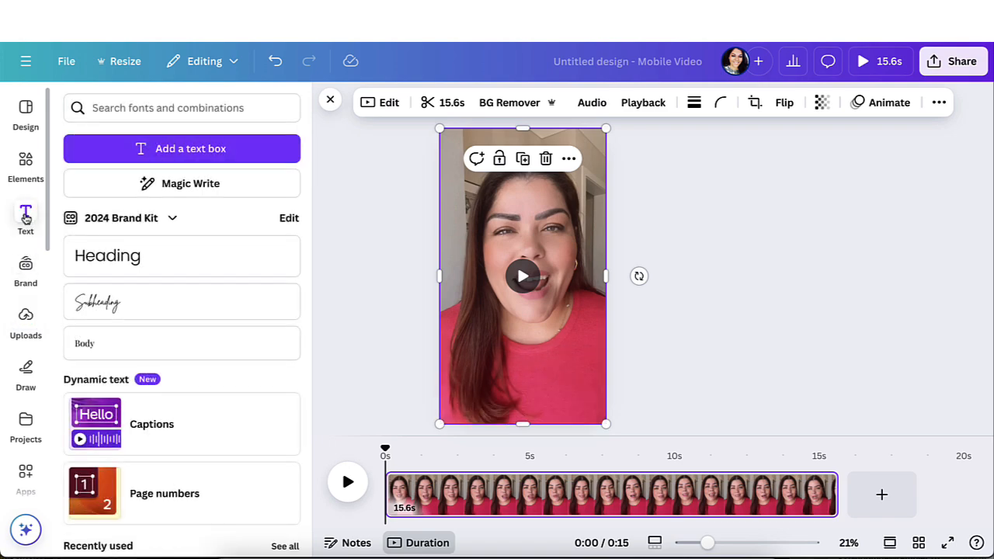
mouse_move(76, 385)
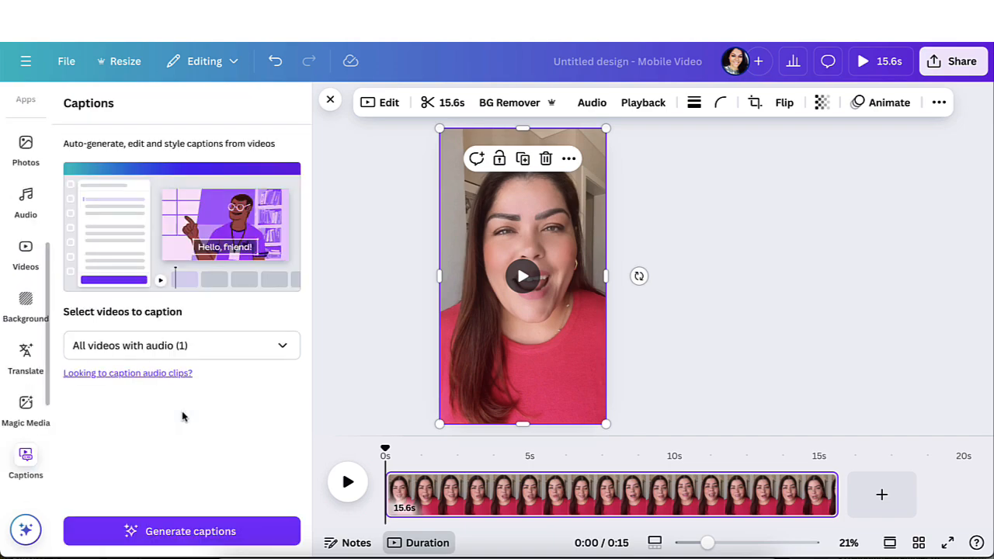
mouse_move(367, 368)
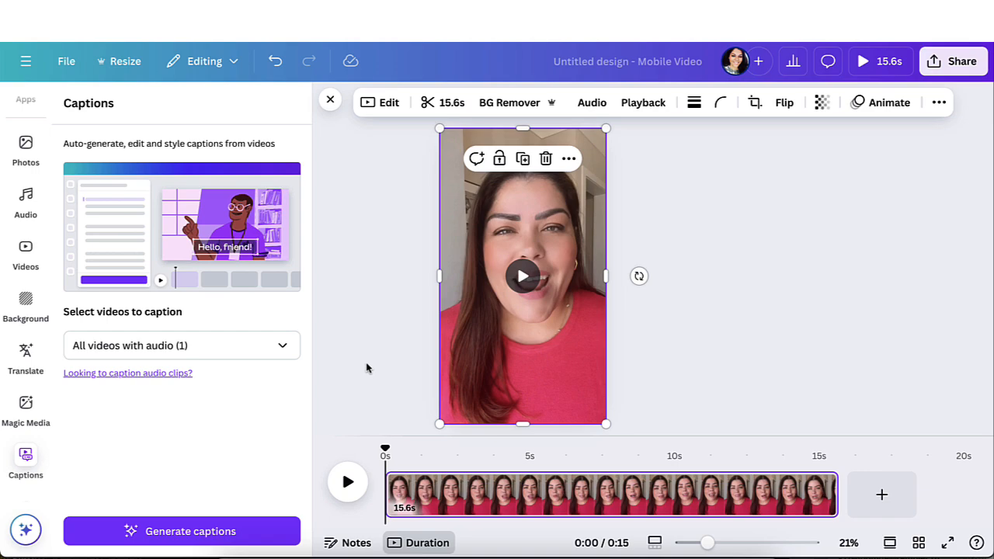
mouse_move(783, 273)
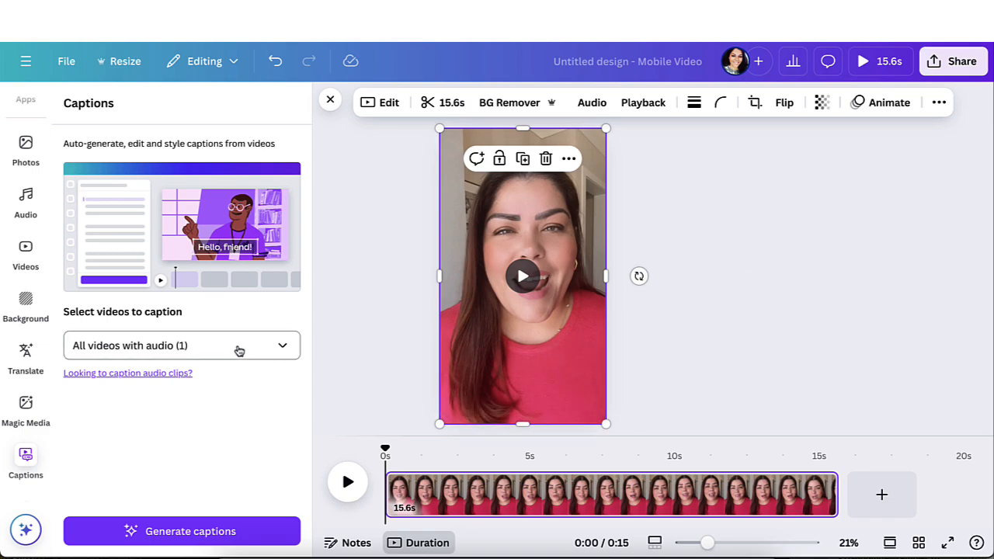
left_click(181, 345)
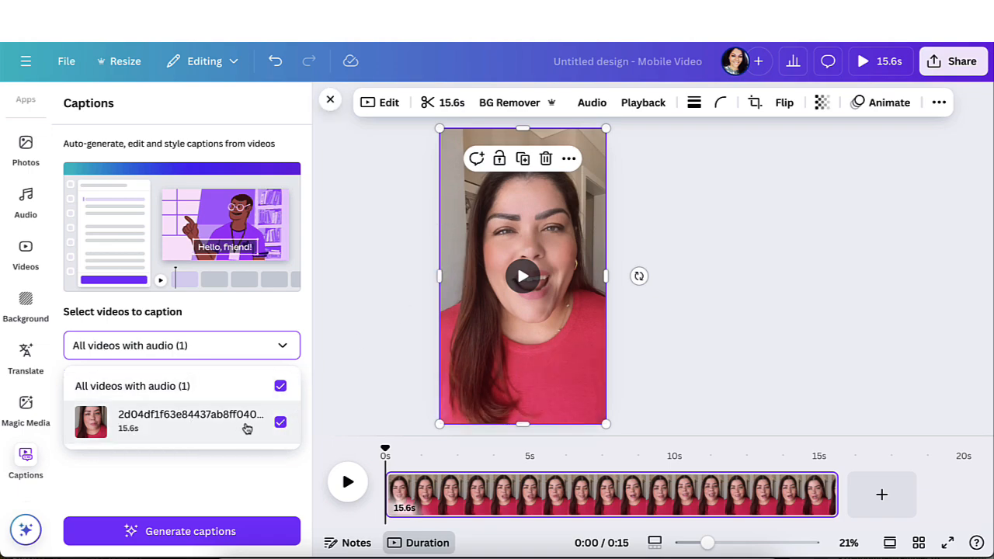
mouse_move(194, 472)
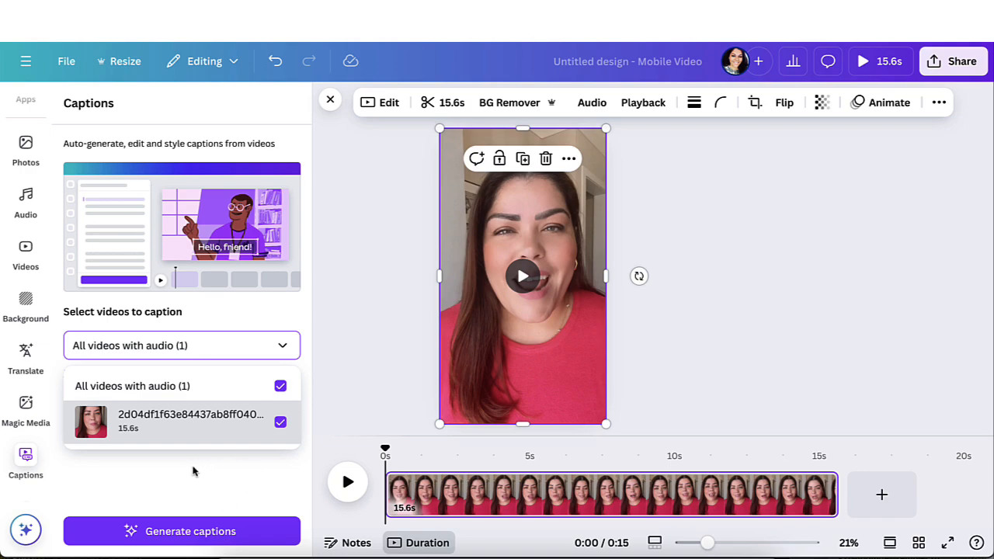
mouse_move(353, 339)
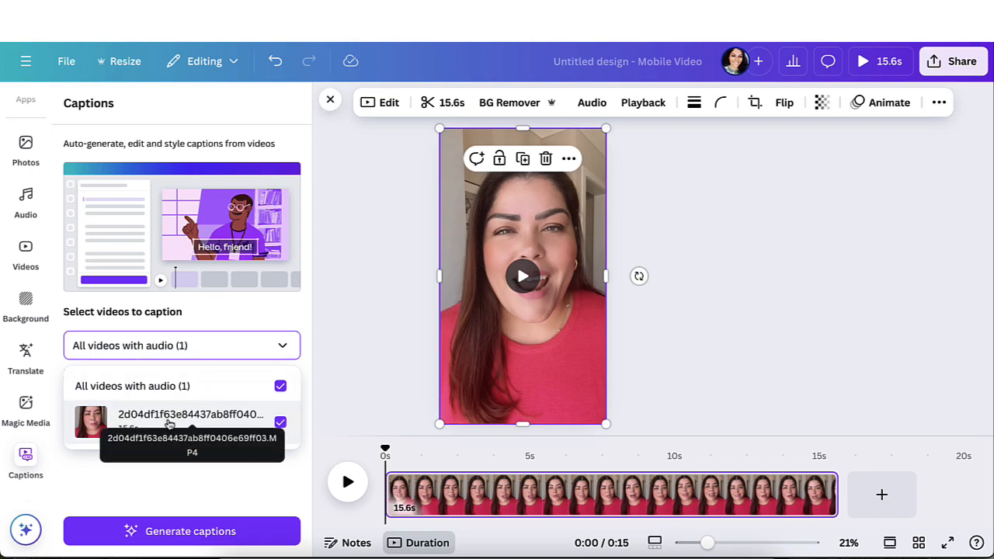
mouse_move(317, 298)
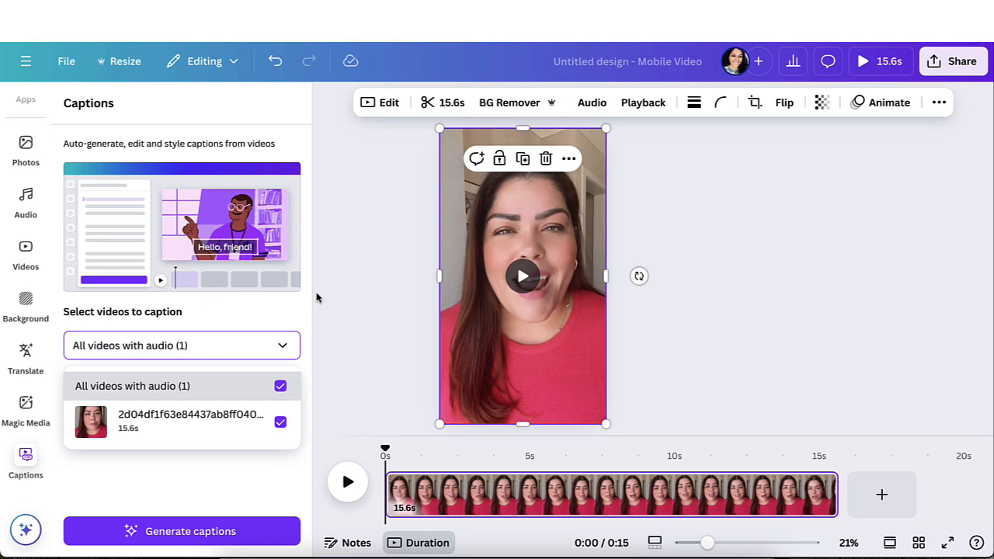
mouse_move(311, 302)
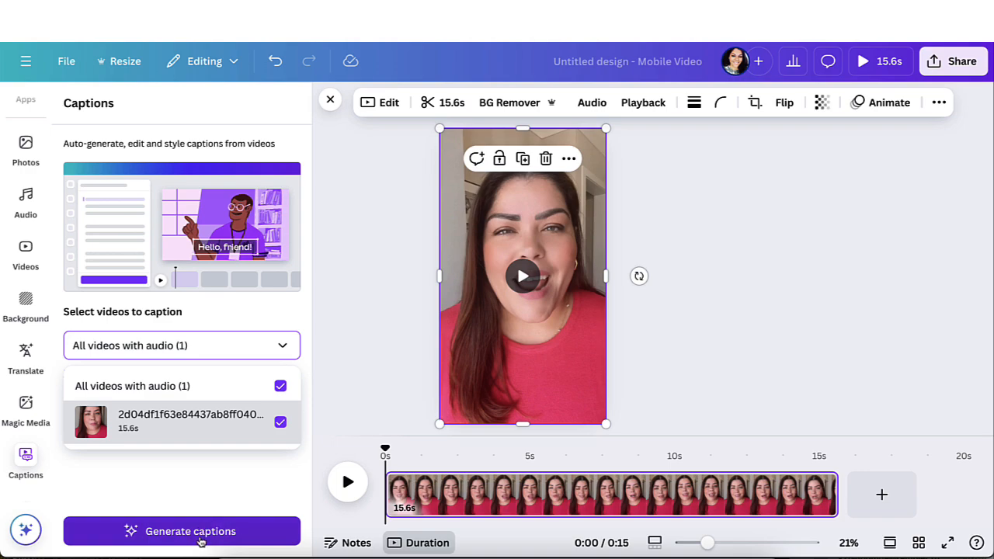
Step: Generate captions from the speech and play the video through to review them
left_click(182, 532)
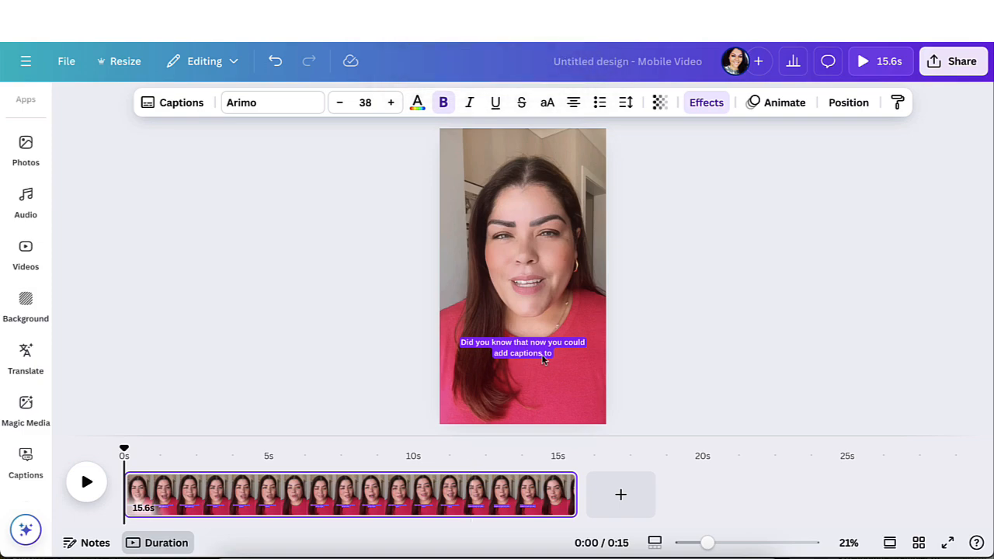
mouse_move(267, 404)
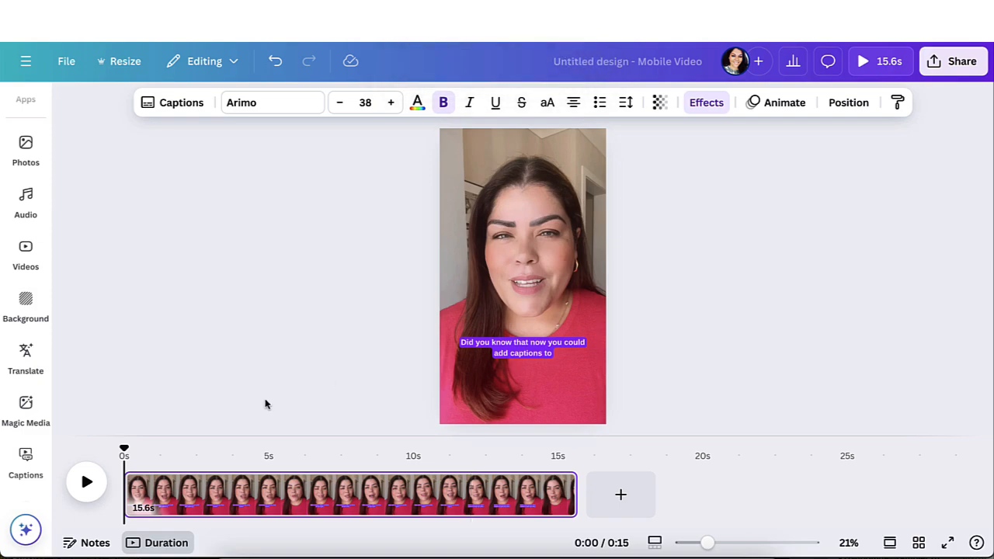
left_click(87, 481)
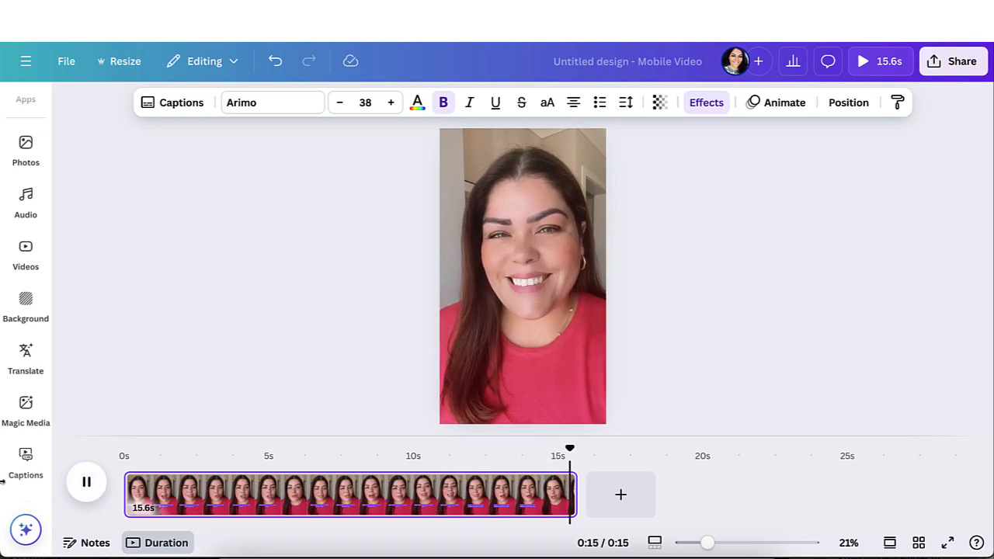
left_click(87, 482)
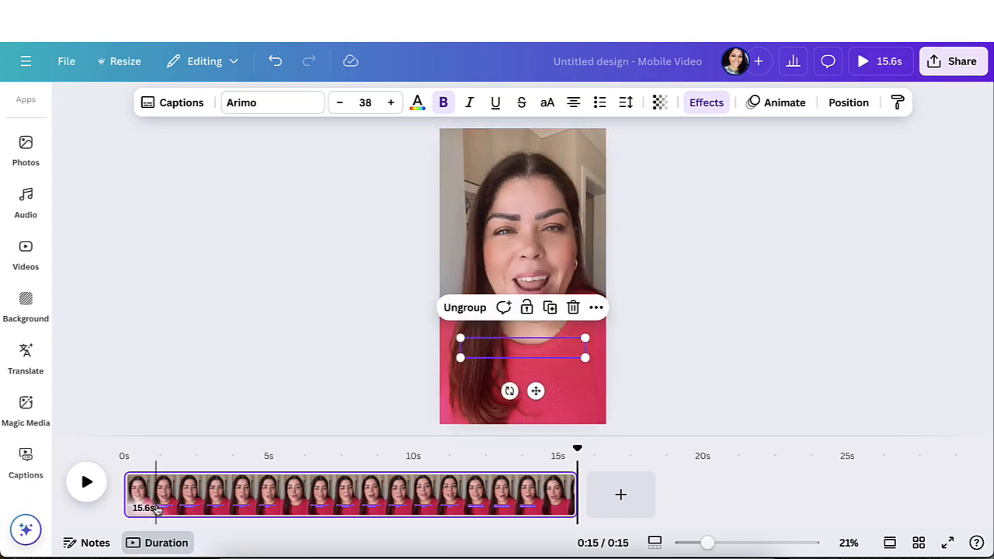
mouse_move(210, 377)
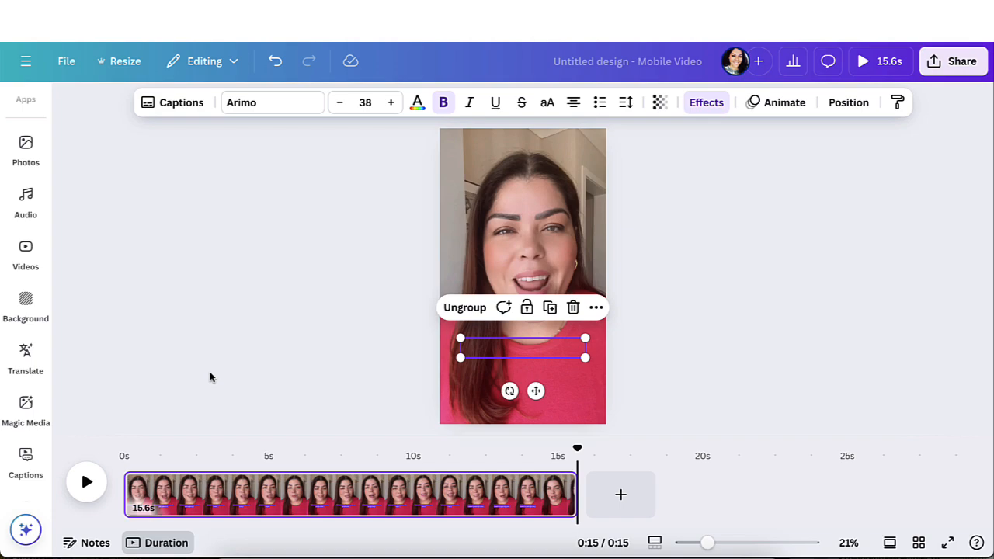
mouse_move(169, 401)
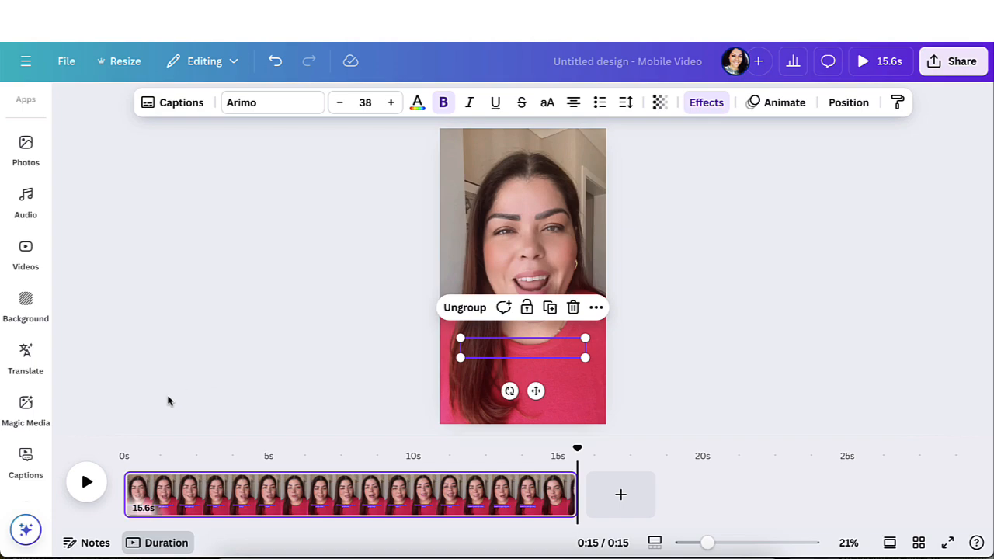
mouse_move(172, 292)
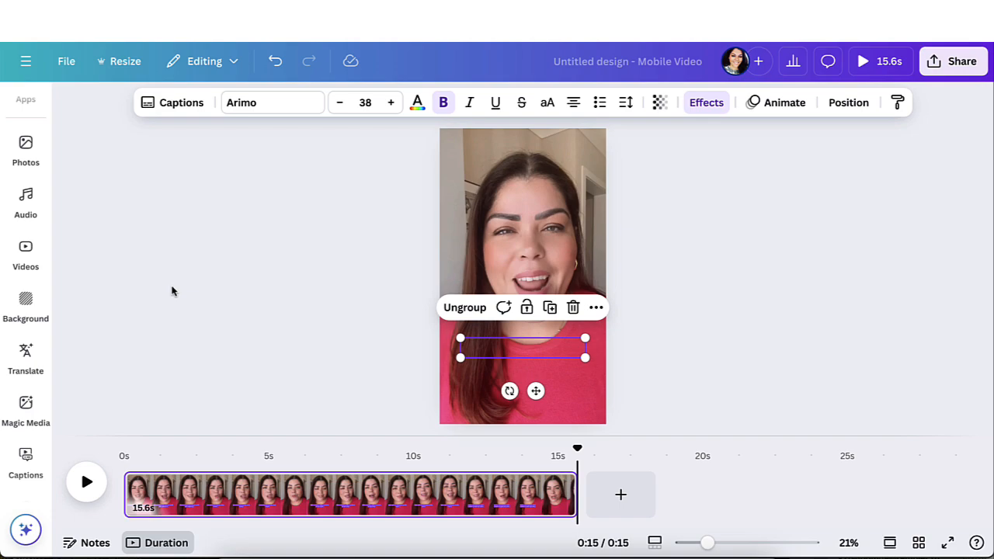
mouse_move(165, 177)
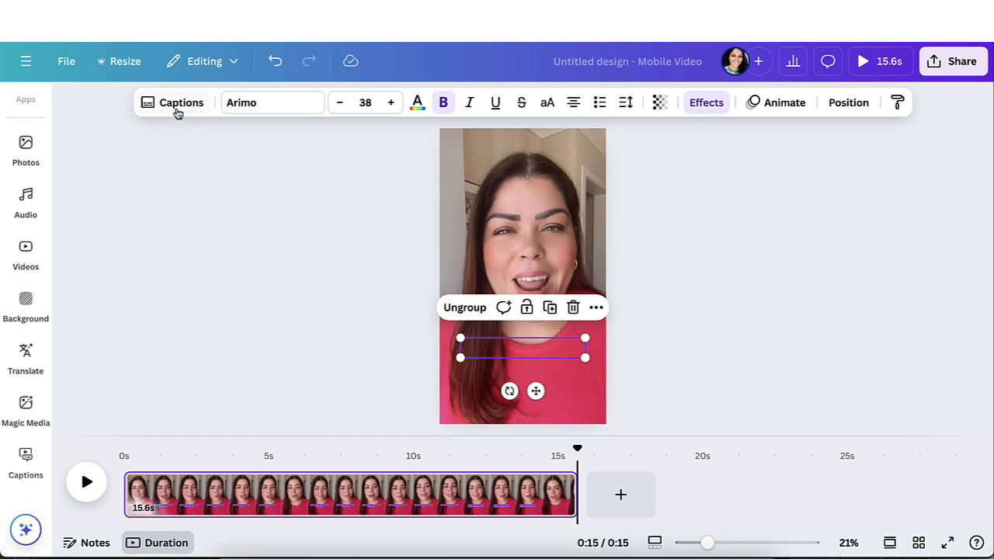
Step: Edit the caption lines so "caption" is quoted and the last line reads "now!"
left_click(180, 103)
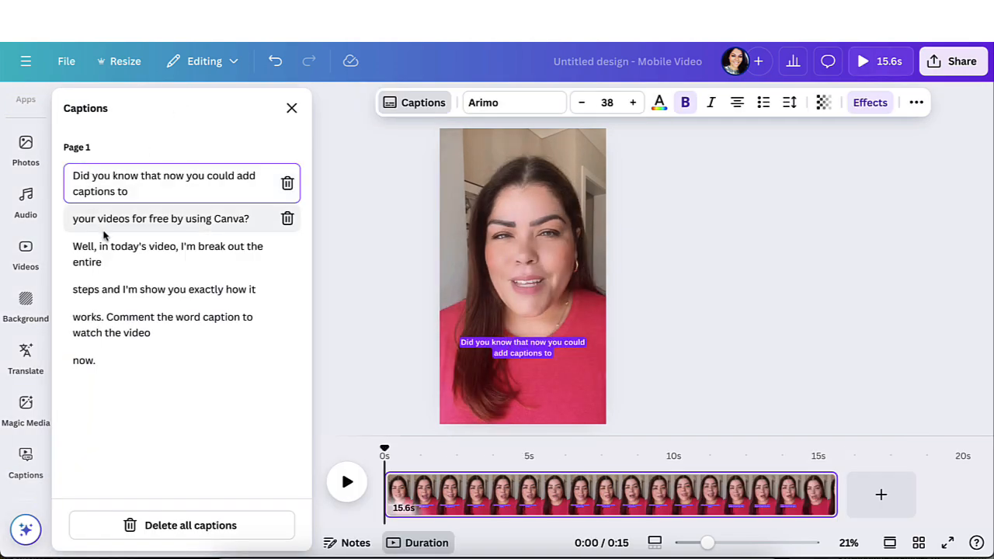
left_click(161, 217)
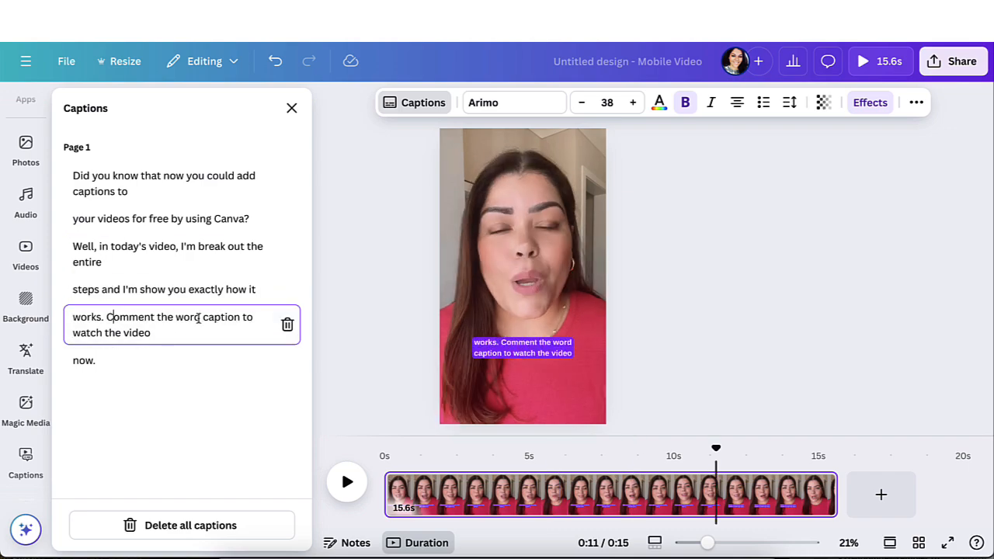
left_click(522, 347)
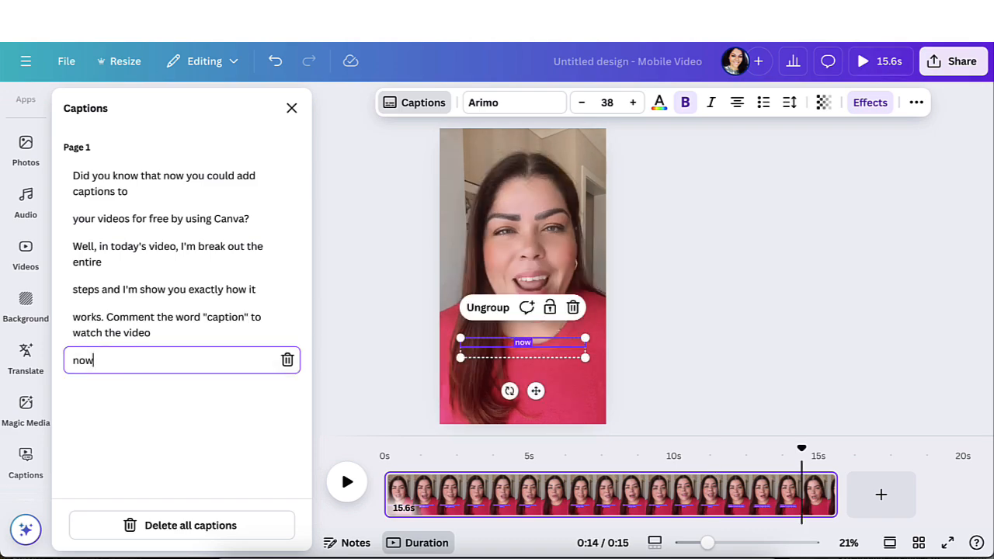
type("!")
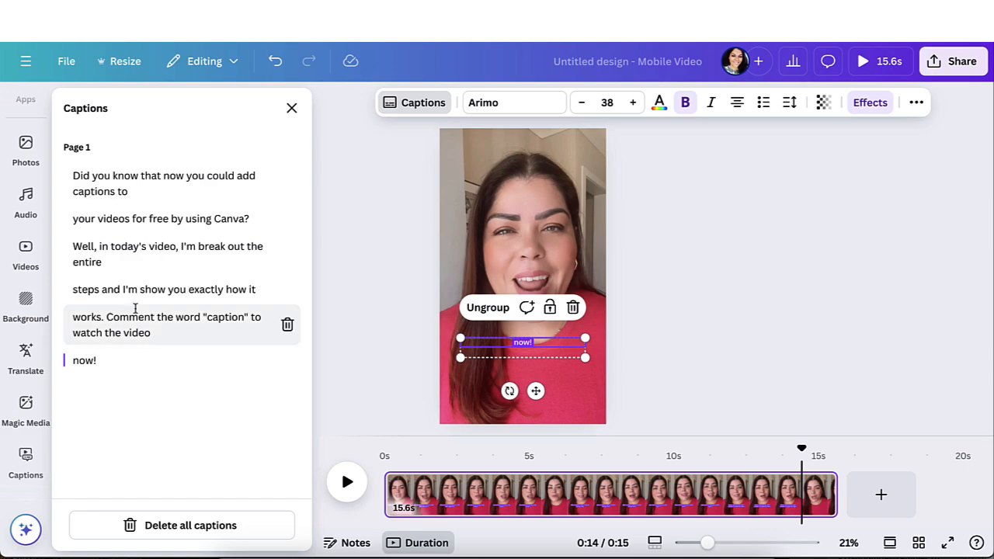
mouse_move(229, 235)
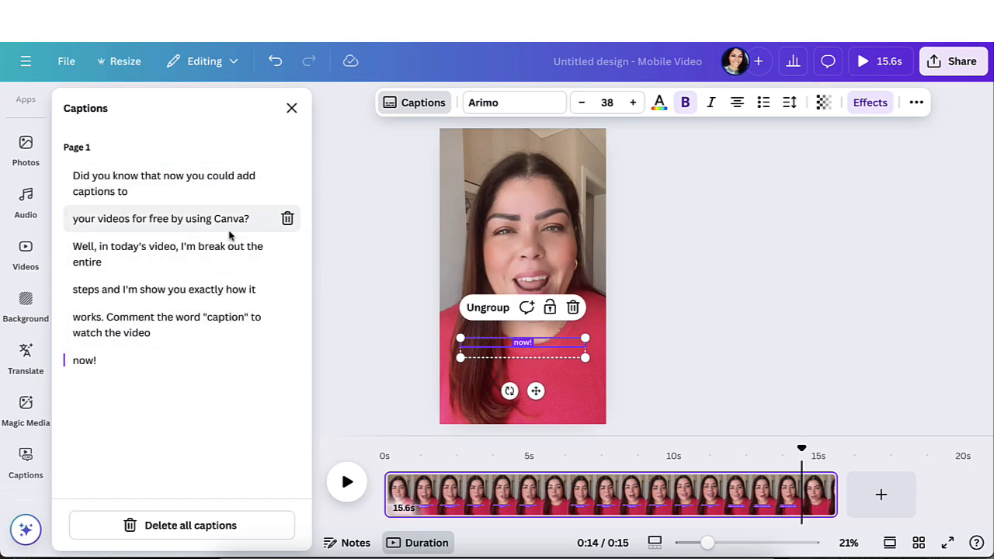
left_click(159, 217)
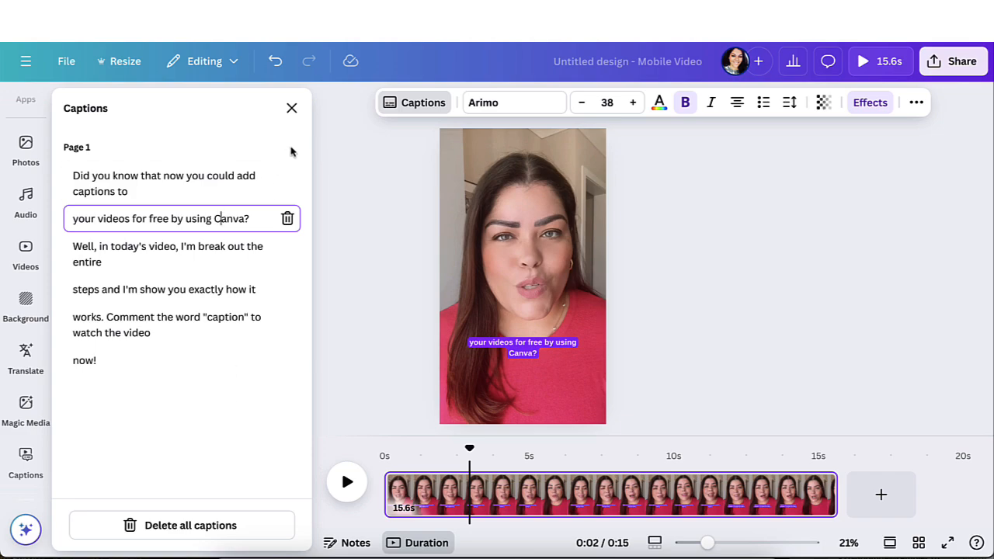
left_click(292, 109)
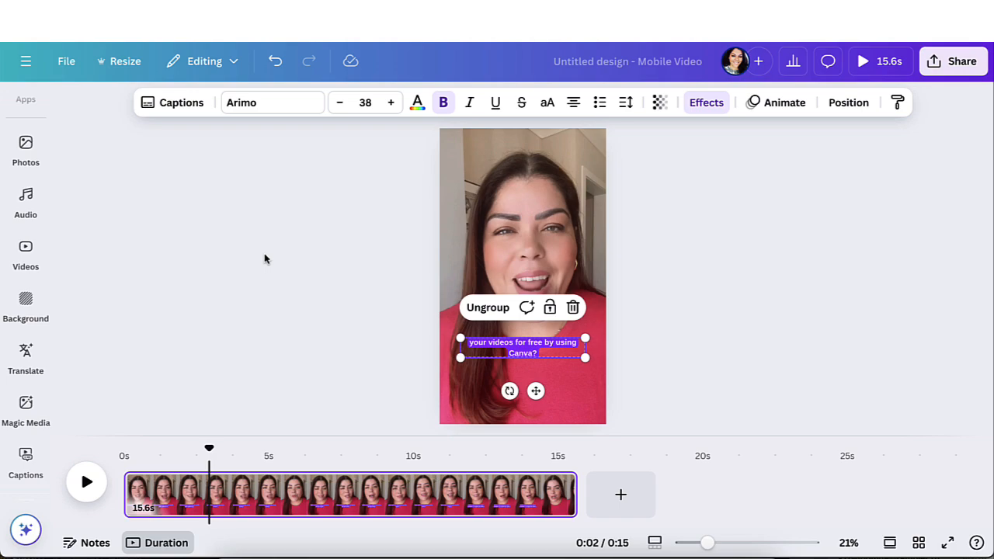
mouse_move(431, 287)
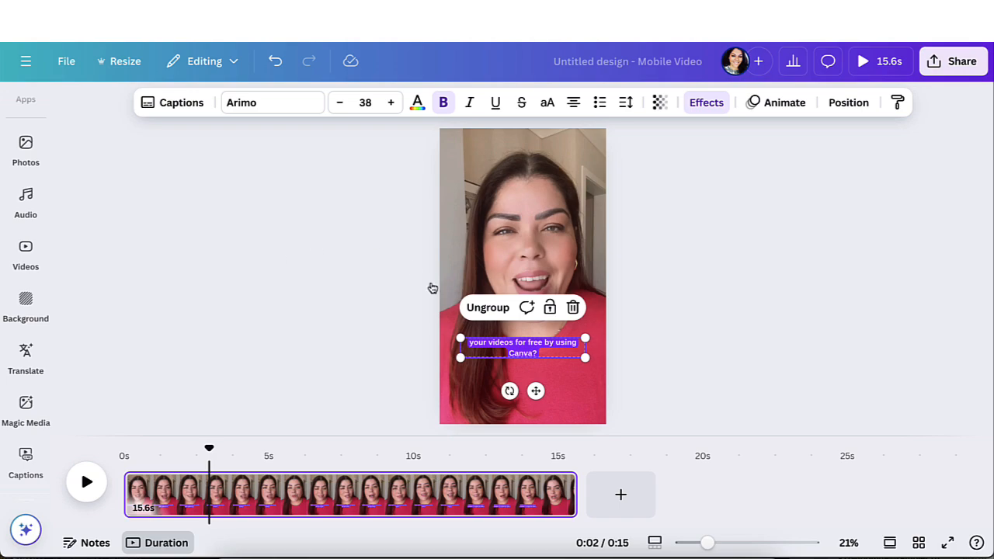
mouse_move(403, 334)
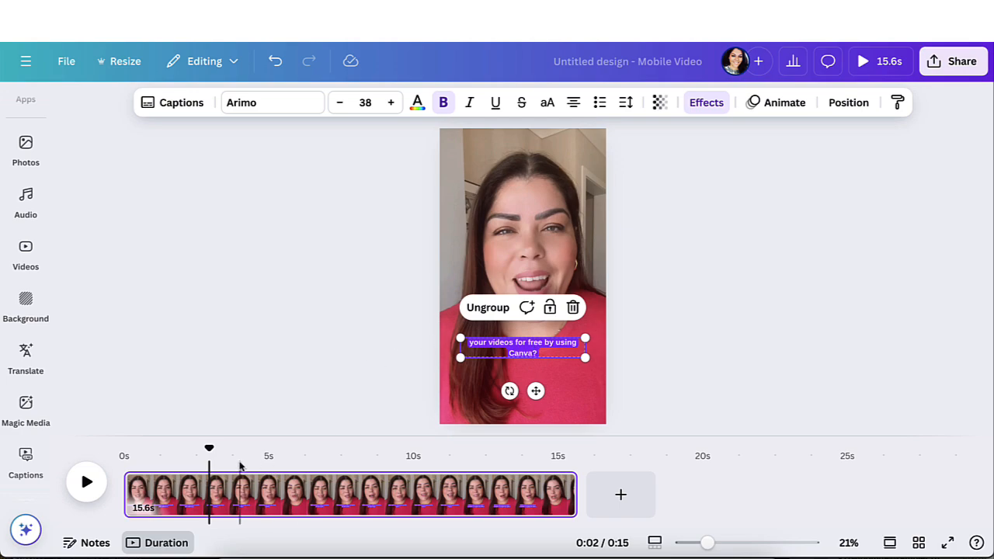
mouse_move(404, 465)
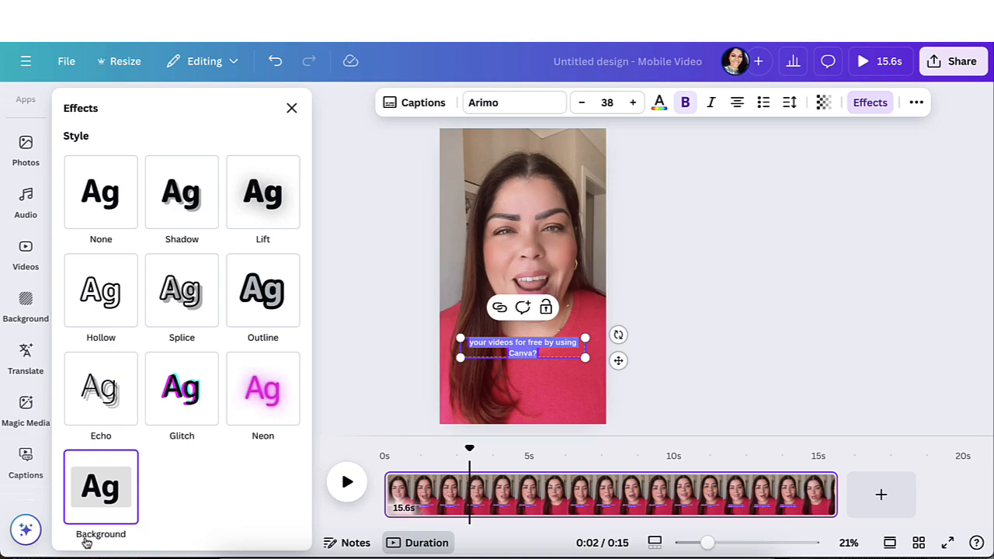
Step: Reach the caption Background effect's colour choices
left_click(99, 488)
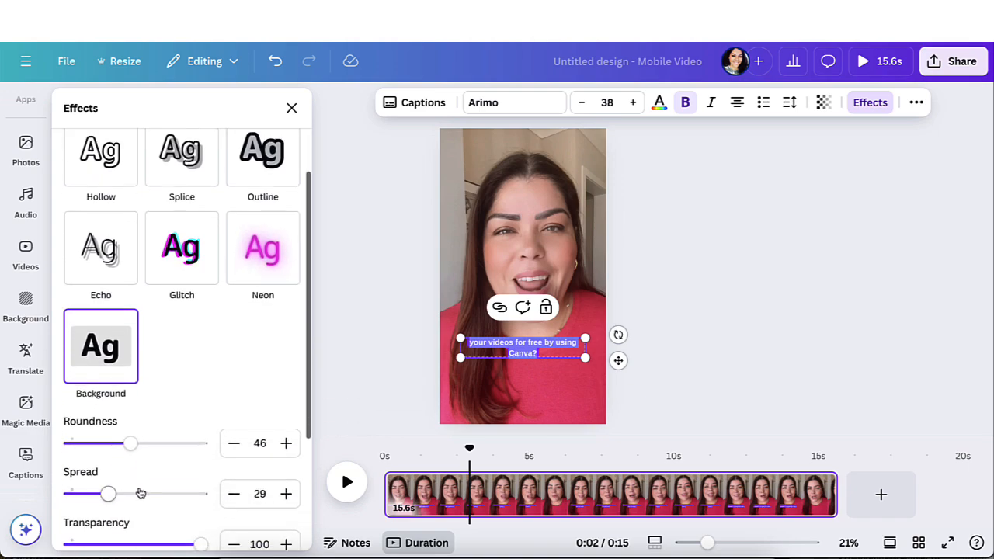
scroll("down", 3)
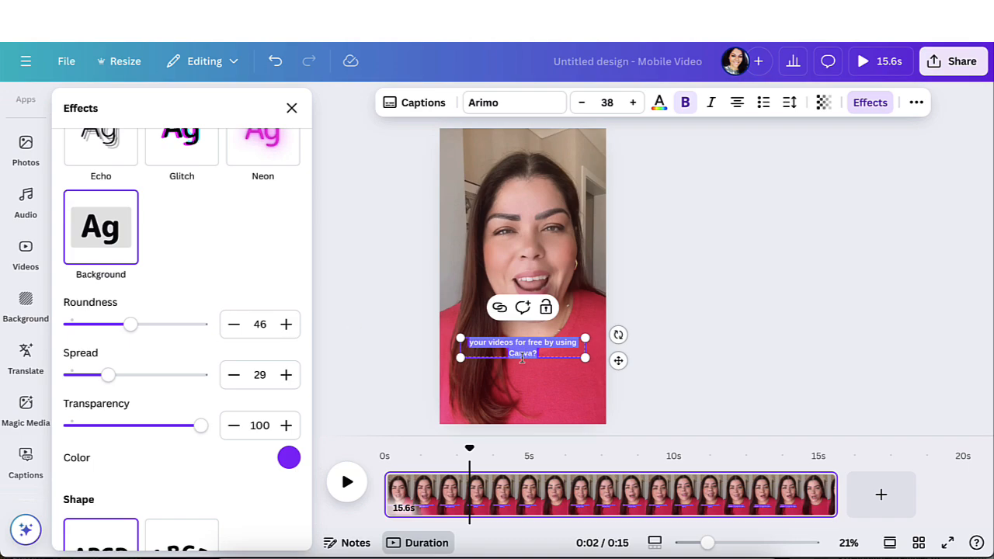
mouse_move(375, 441)
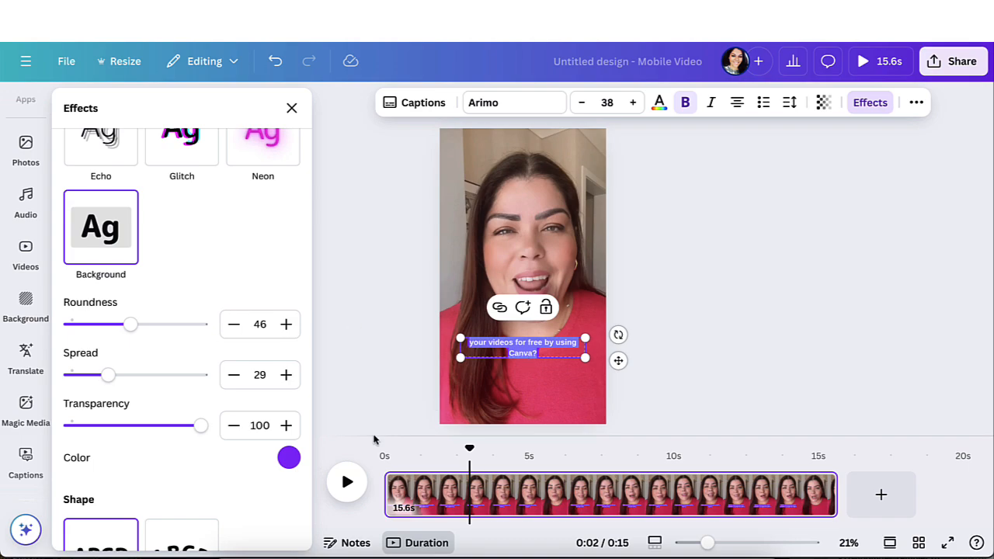
mouse_move(289, 456)
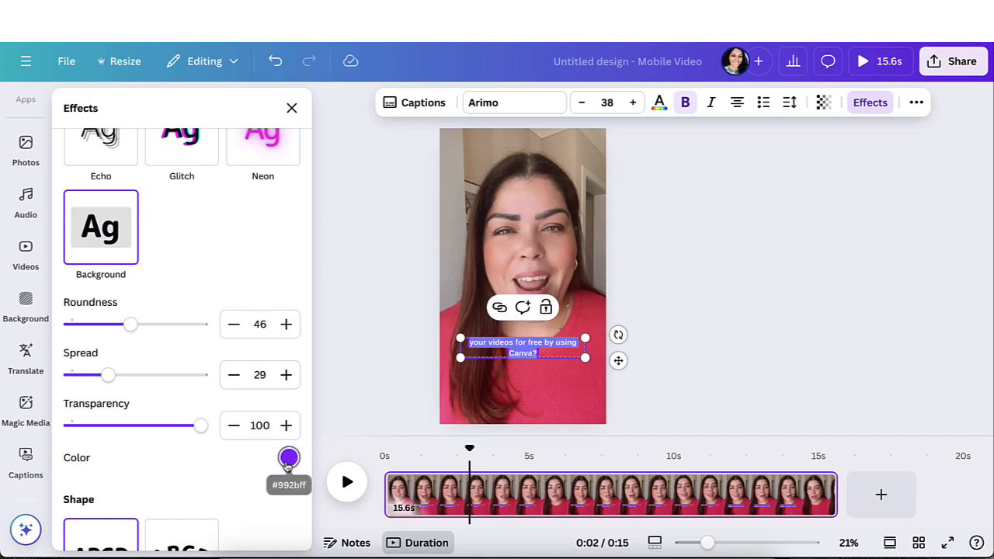
left_click(289, 456)
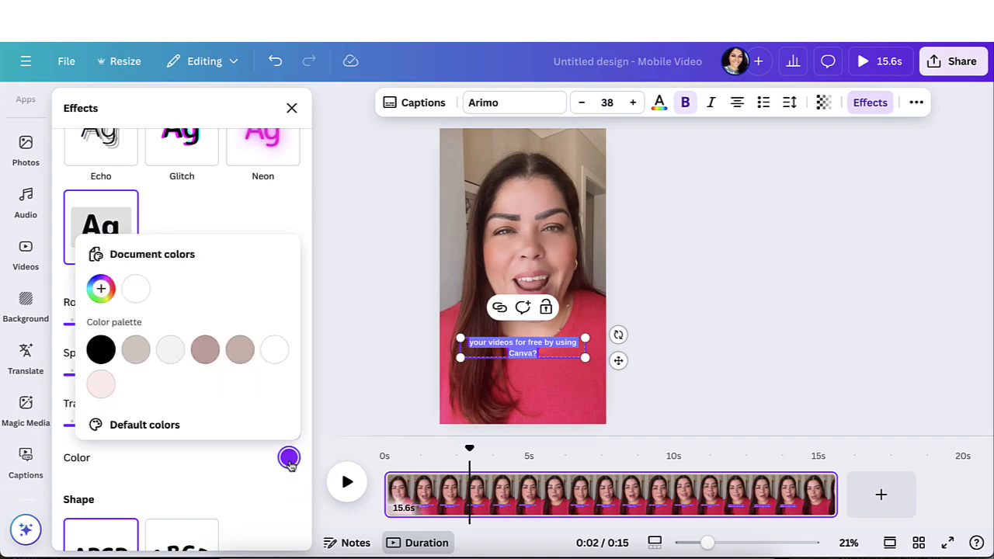
left_click(100, 289)
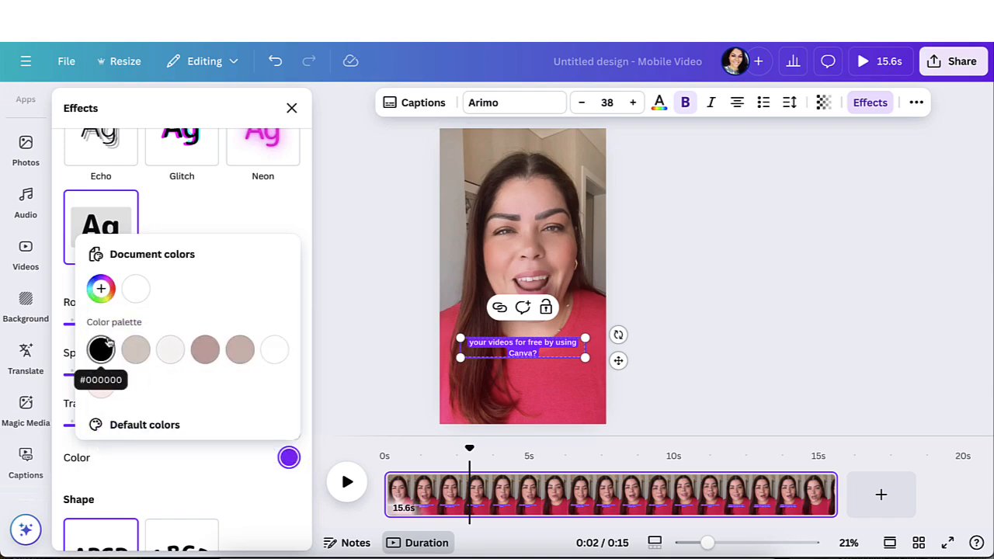
mouse_move(165, 388)
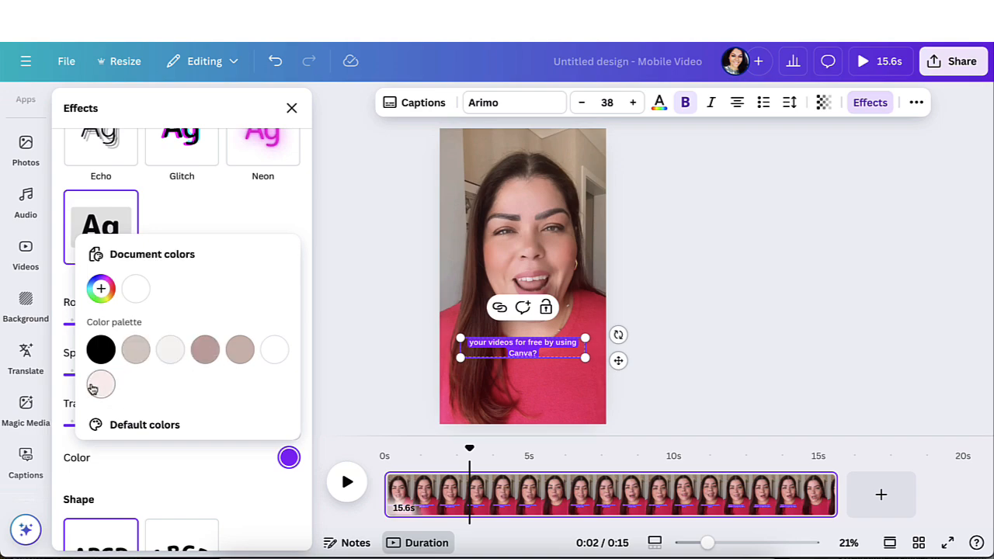
Step: Try greyish and warm beige, settle on a dusty rose background, then move to text colour
left_click(135, 349)
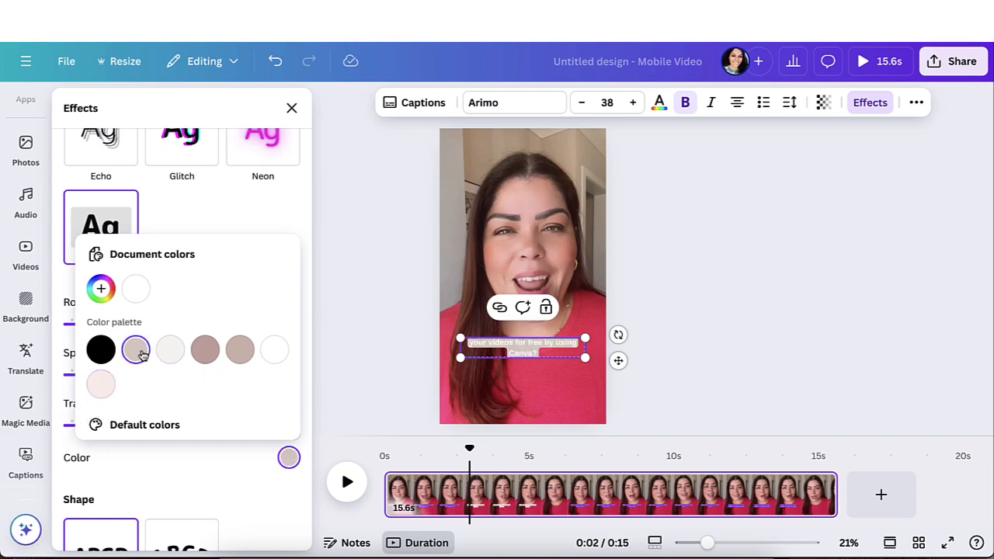
left_click(205, 349)
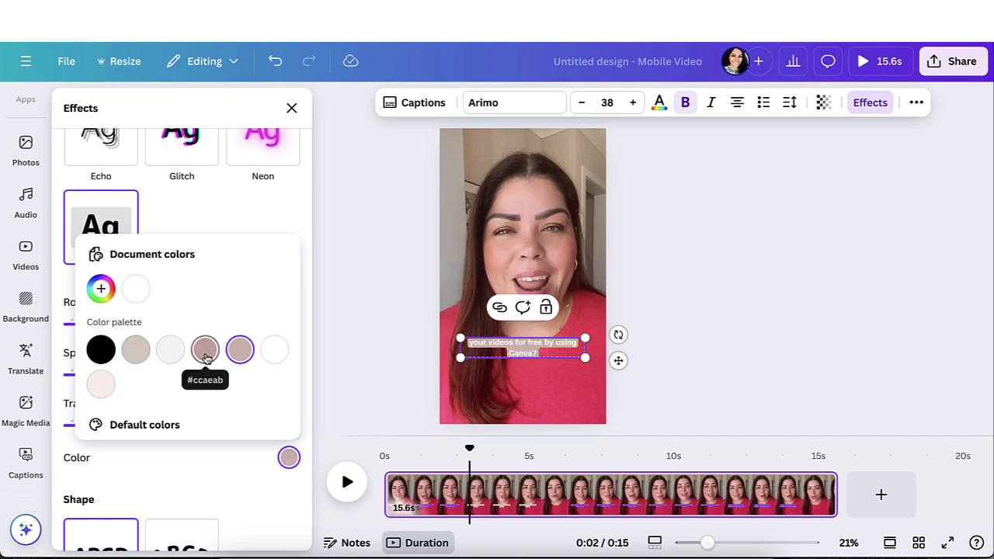
left_click(205, 349)
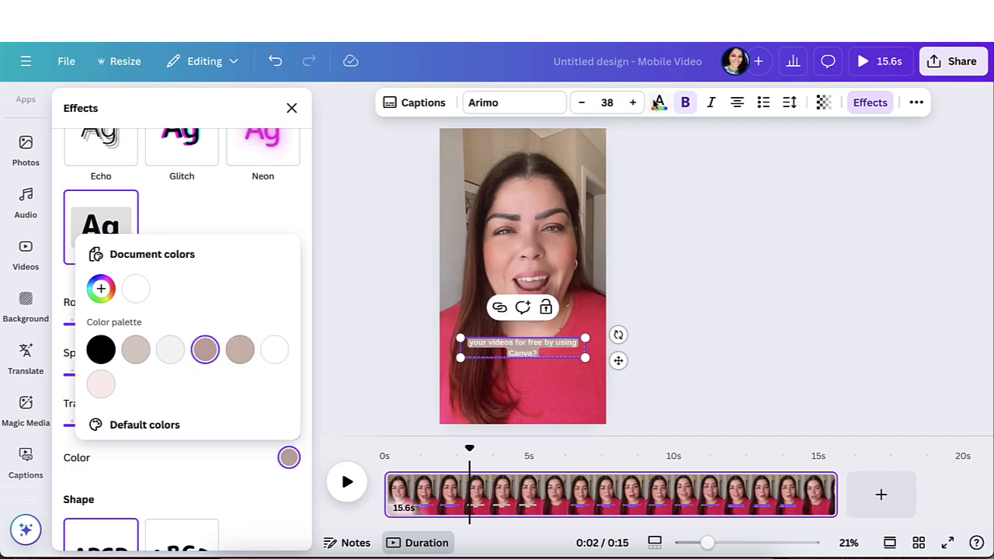
mouse_move(556, 317)
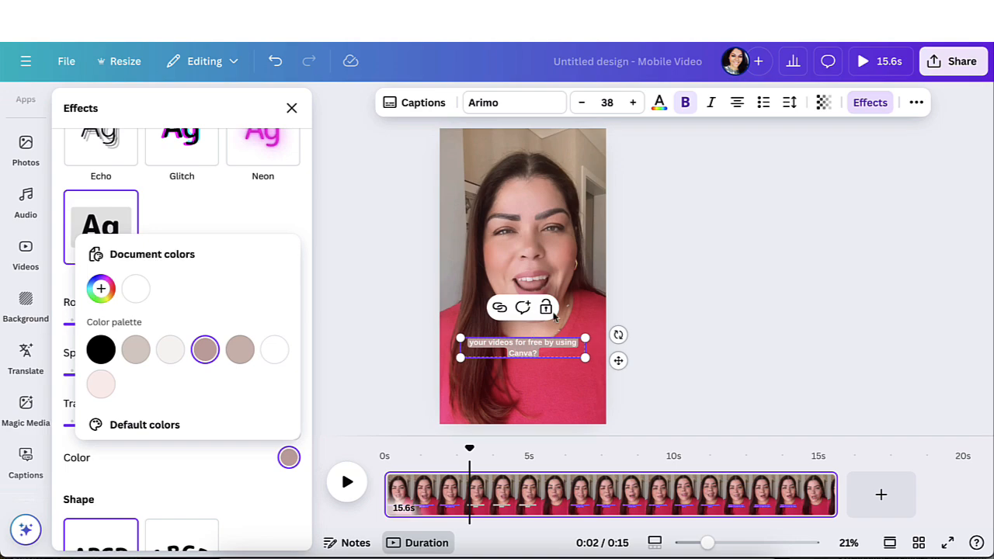
left_click(288, 456)
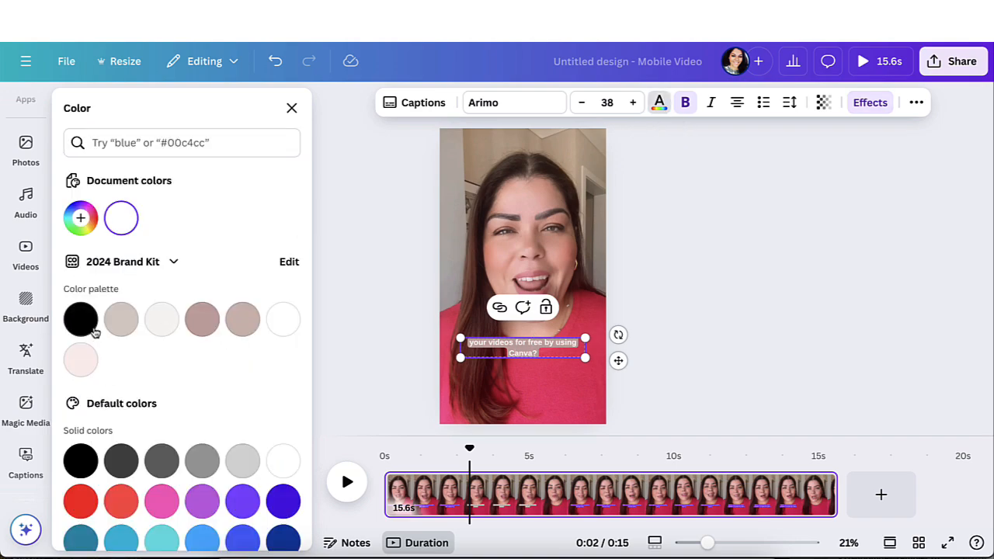
Step: Make the caption text black and select the opening 'Did you know…' caption for effects
left_click(81, 319)
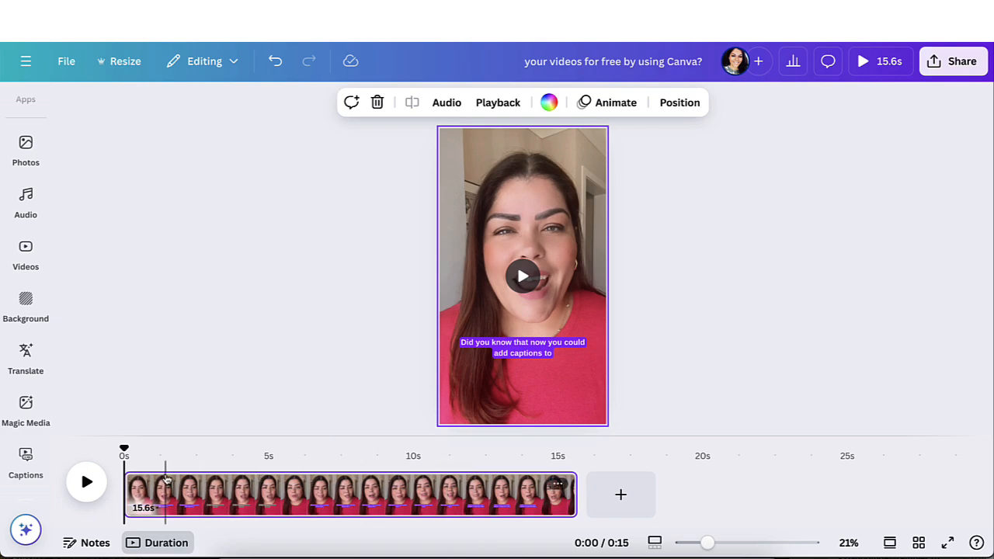
left_click(522, 348)
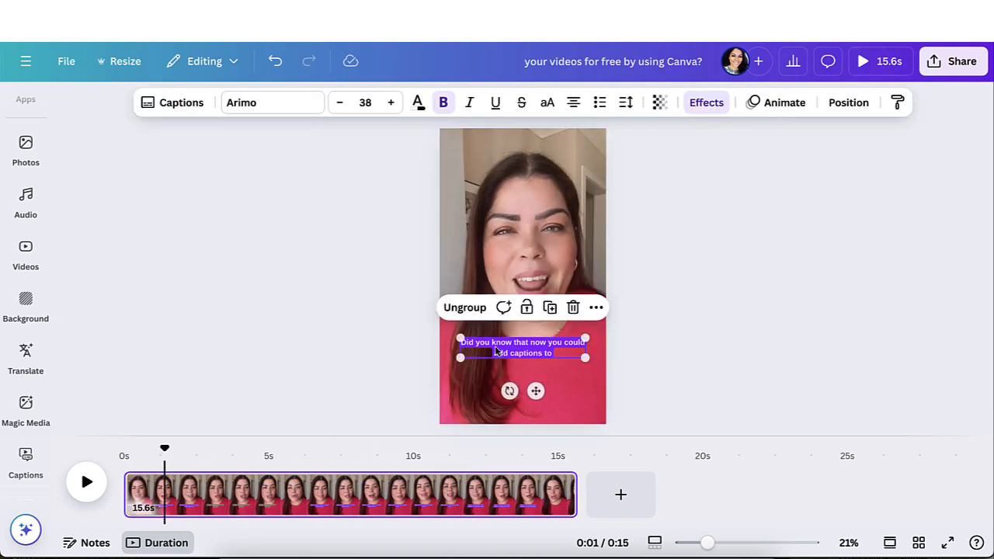
left_click(522, 348)
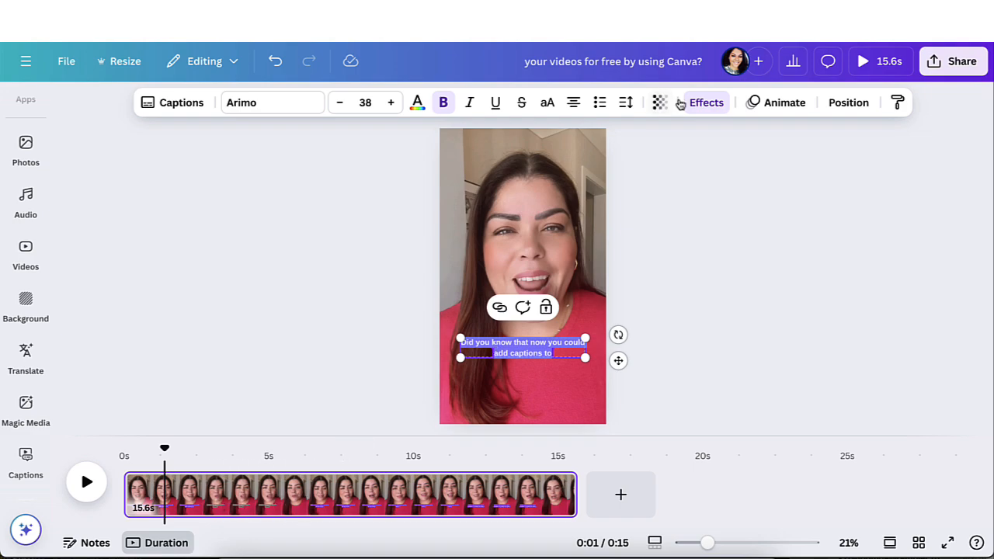
left_click(705, 102)
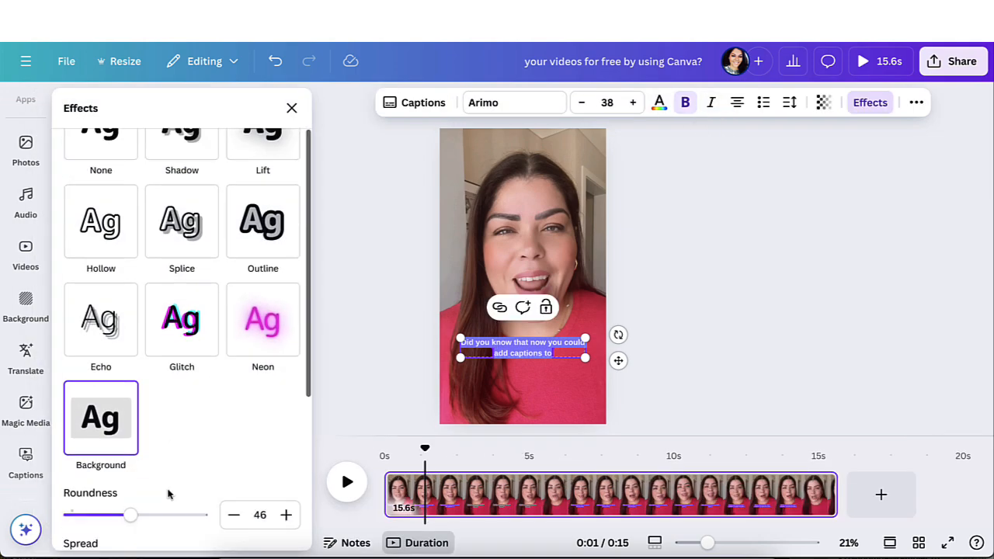
Step: Give the opening caption the matching dusty rose background and a text colour
left_click(289, 450)
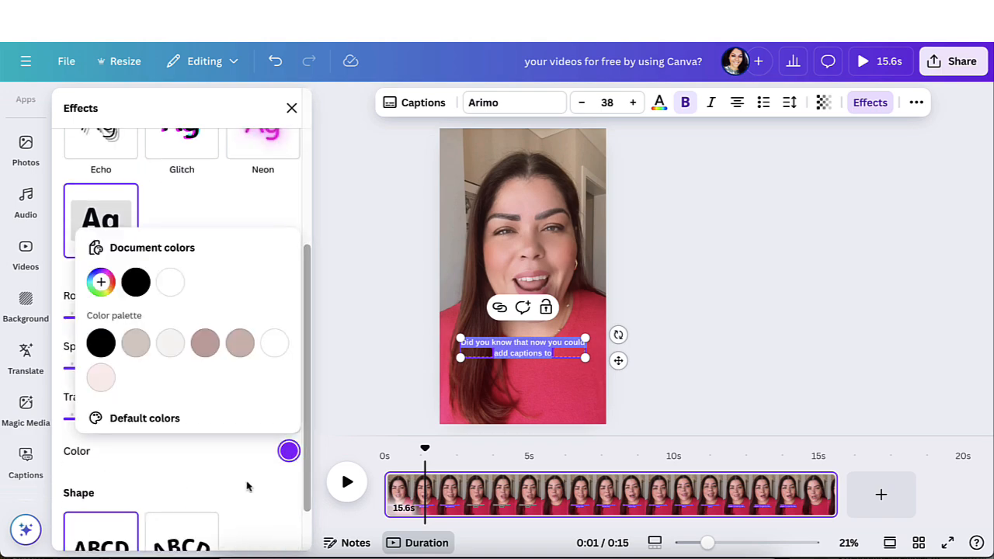
left_click(240, 343)
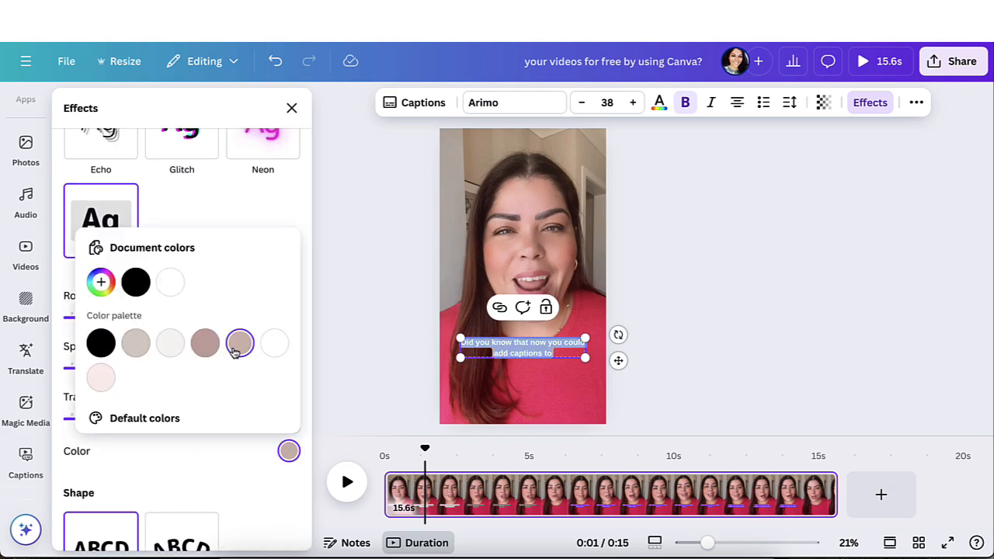
left_click(205, 343)
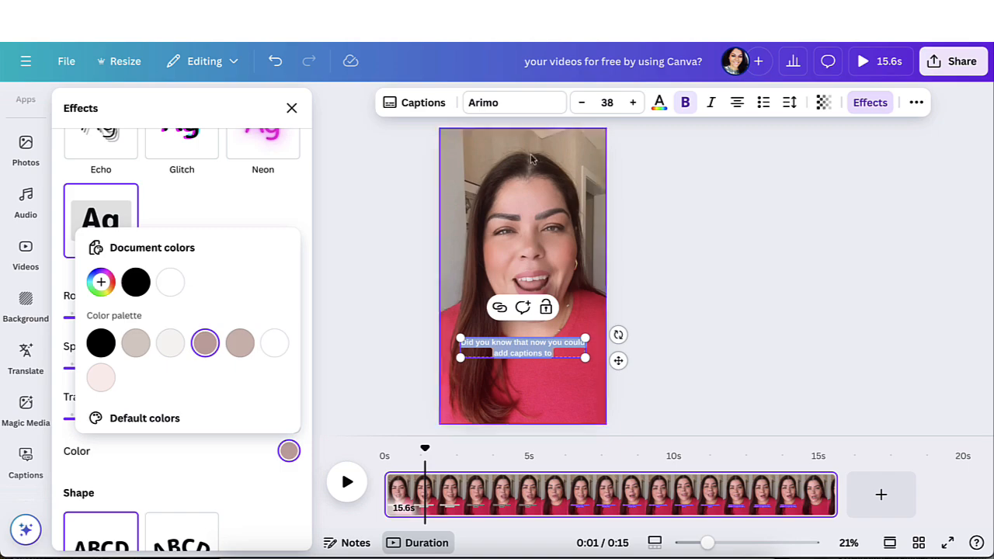
left_click(289, 450)
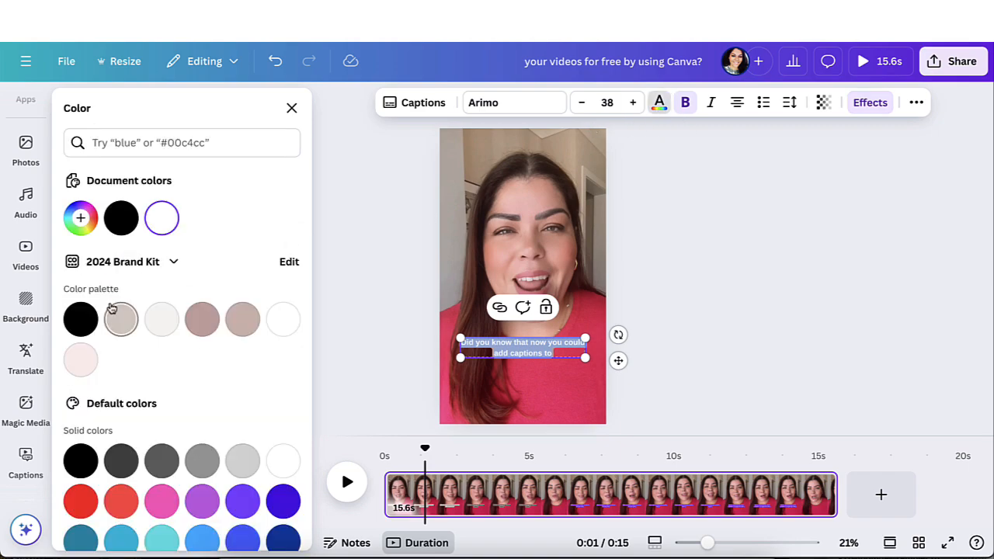
left_click(292, 109)
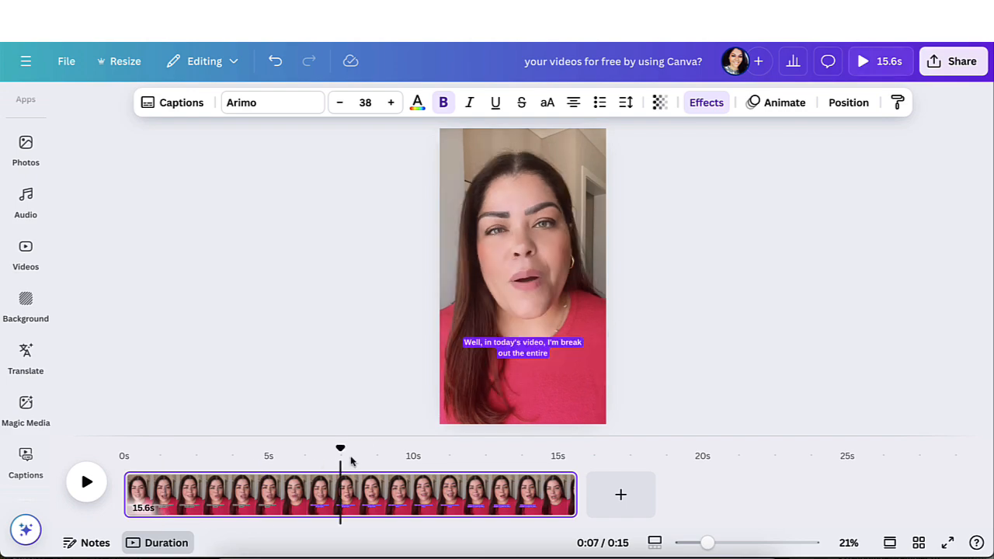
mouse_move(705, 102)
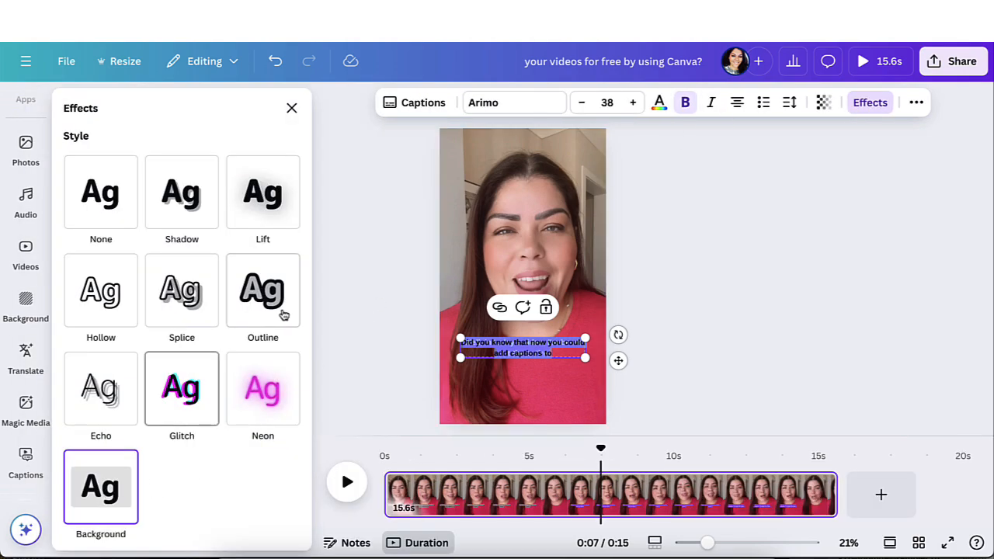
Step: Apply the Outline effect to the captions and begin thickening it
left_click(262, 290)
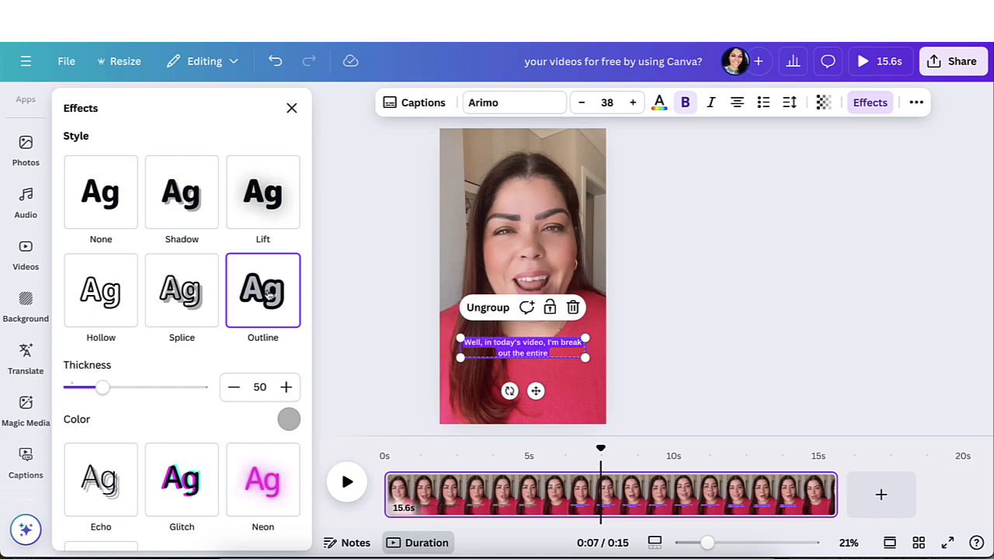
scroll("down", 3)
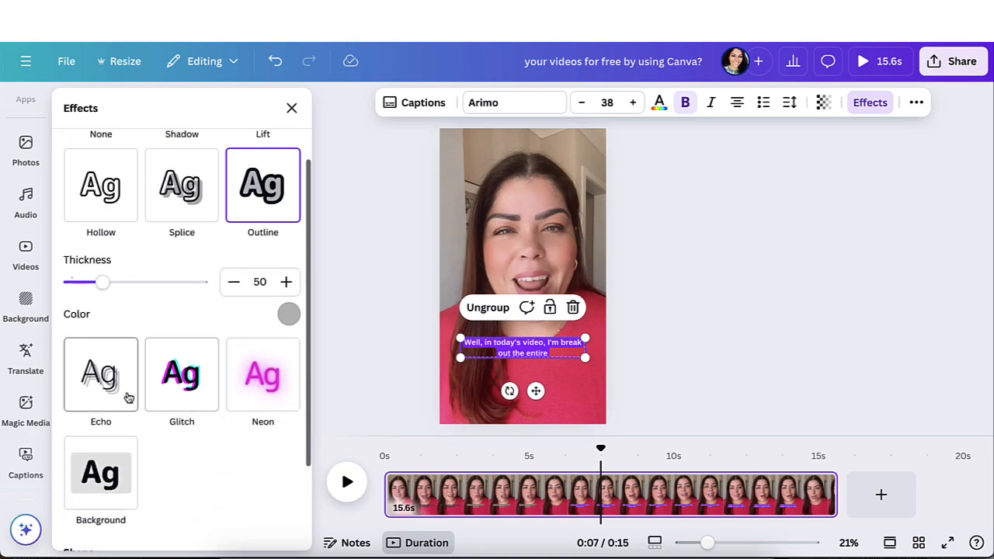
left_click_drag(102, 283, 162, 283)
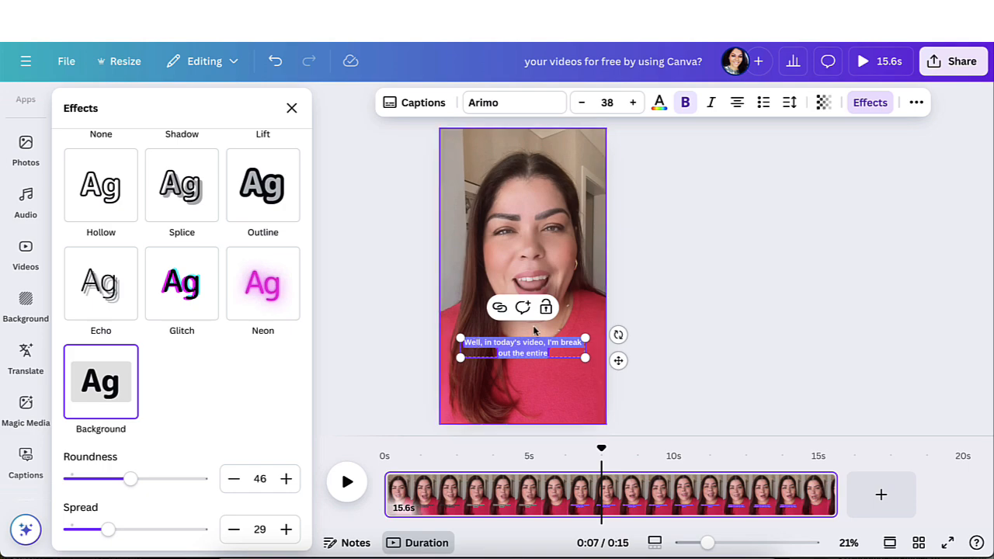
left_click(263, 183)
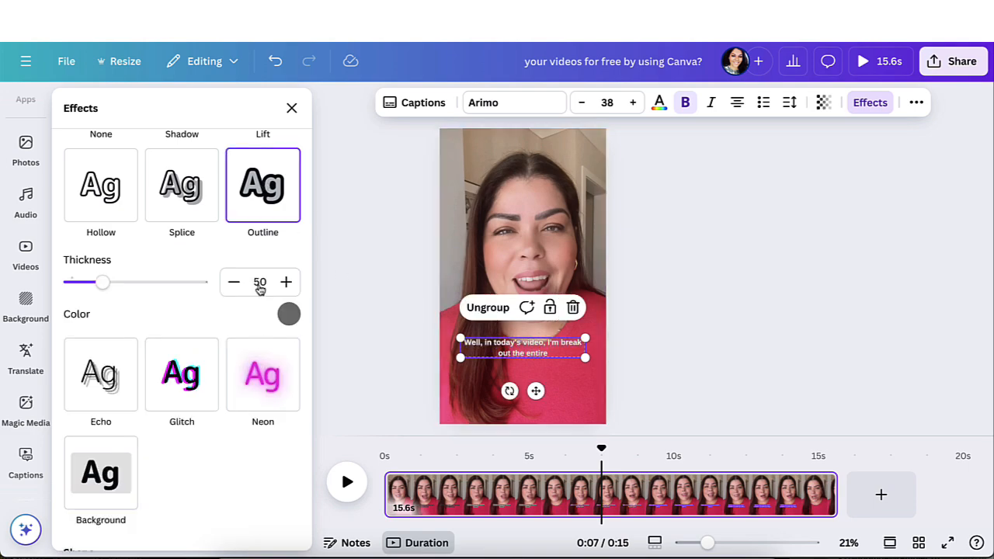
mouse_move(221, 315)
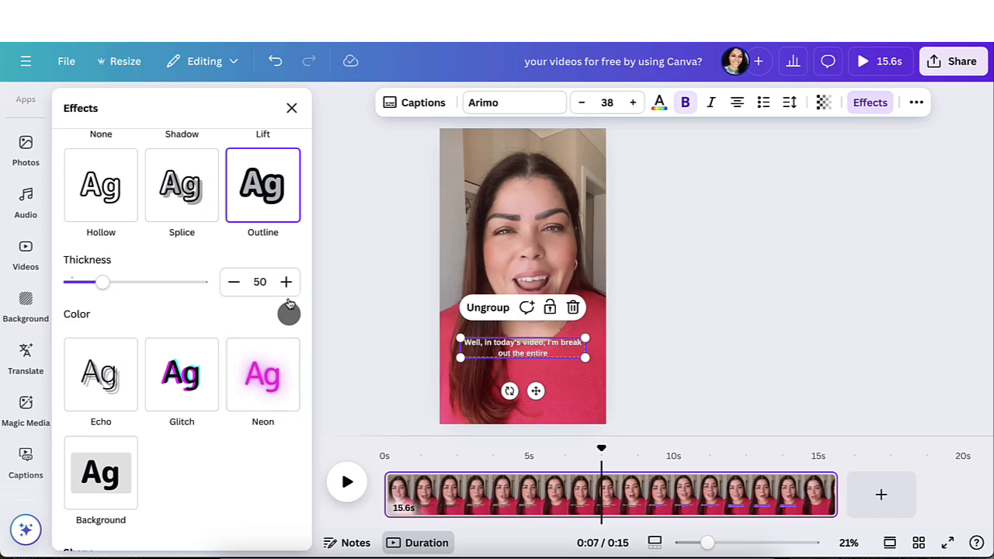
Step: Make the outline black and raise its thickness to the maximum of 200
left_click(289, 314)
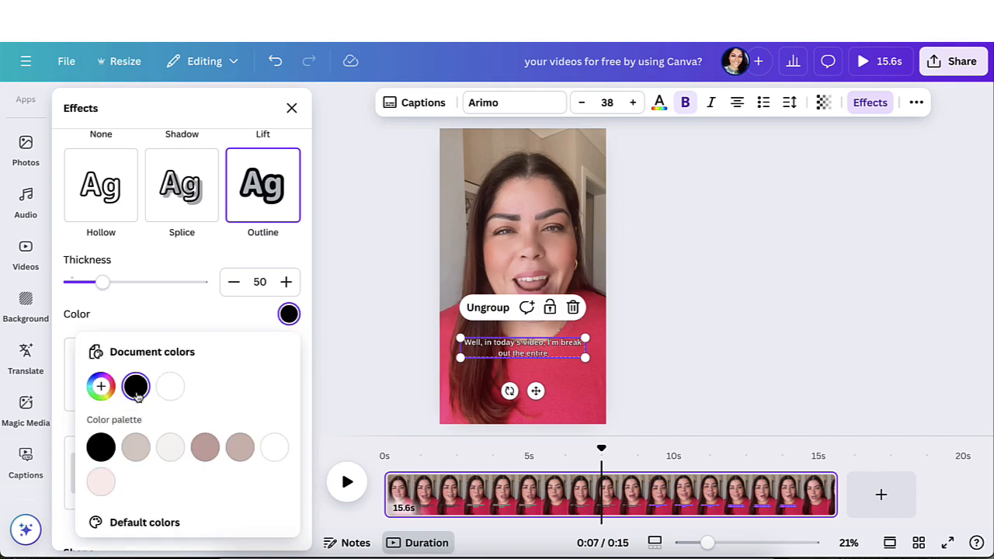
left_click_drag(102, 283, 152, 282)
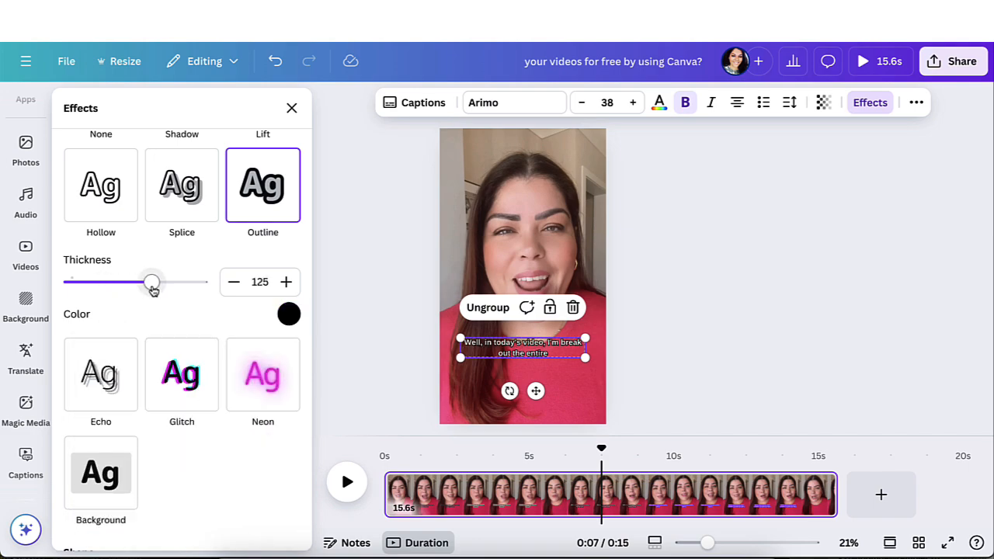
left_click_drag(152, 282, 200, 283)
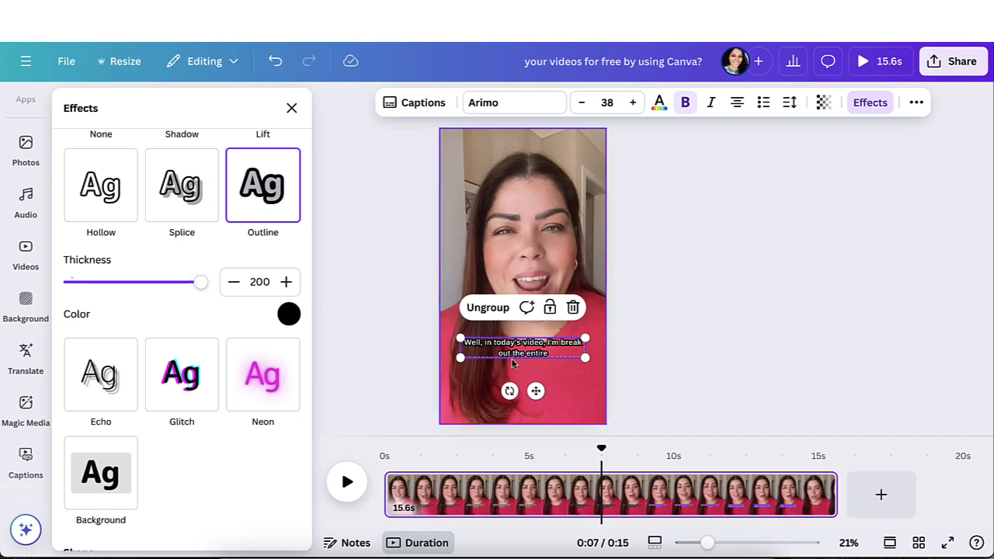
scroll("up", 3)
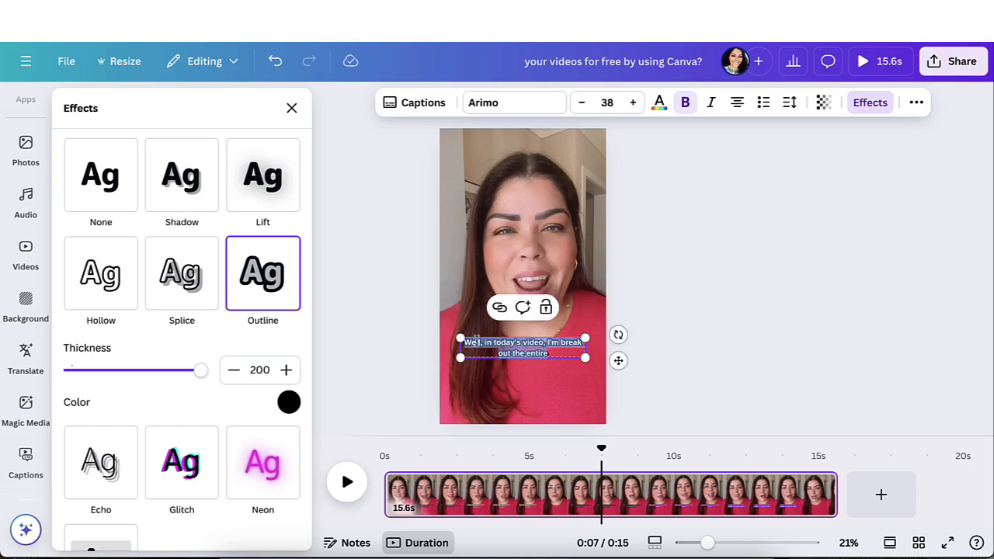
Step: Try Lift and None, then settle back on the Outline effect
left_click(263, 174)
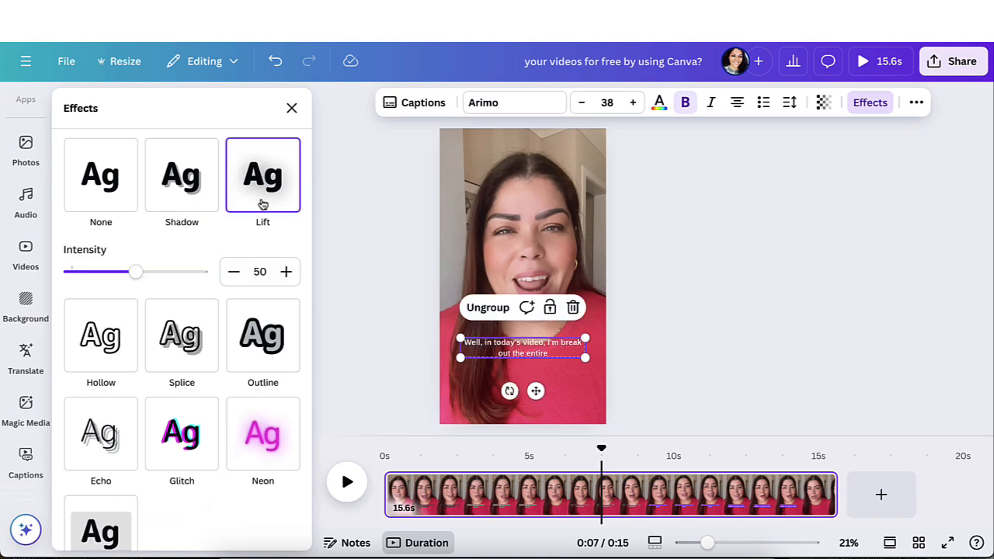
left_click(182, 174)
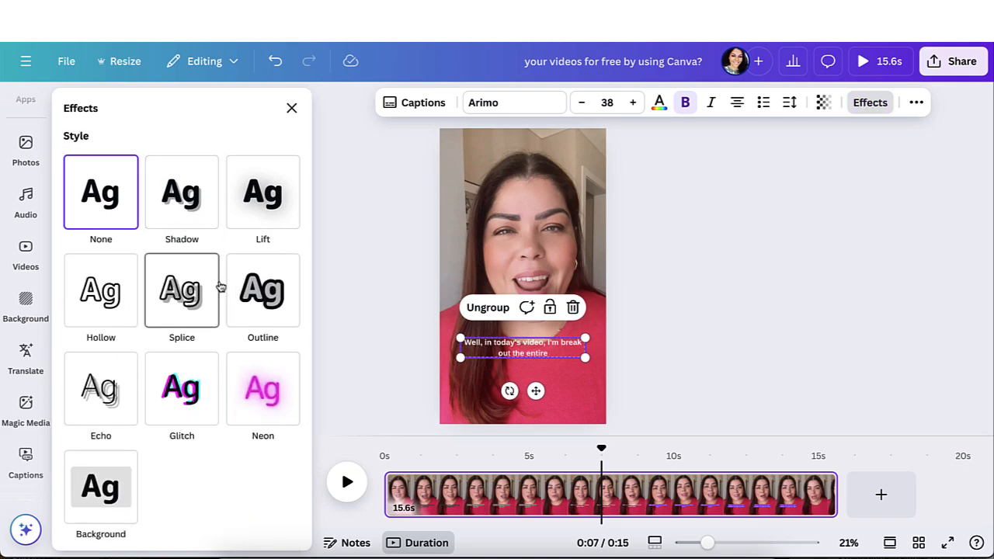
left_click(263, 290)
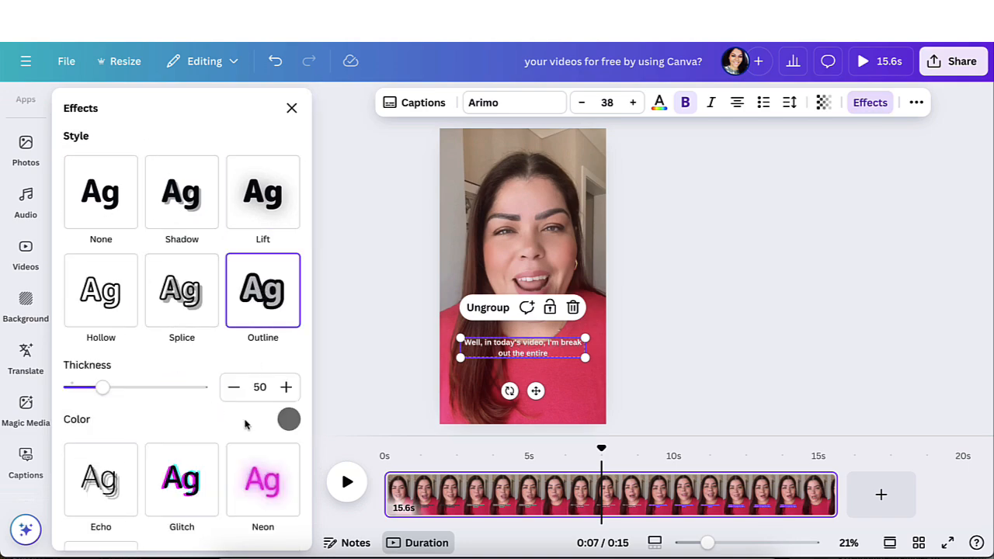
Step: Set the outline to black at about 163 thickness and close the effects options
scroll("down", 3)
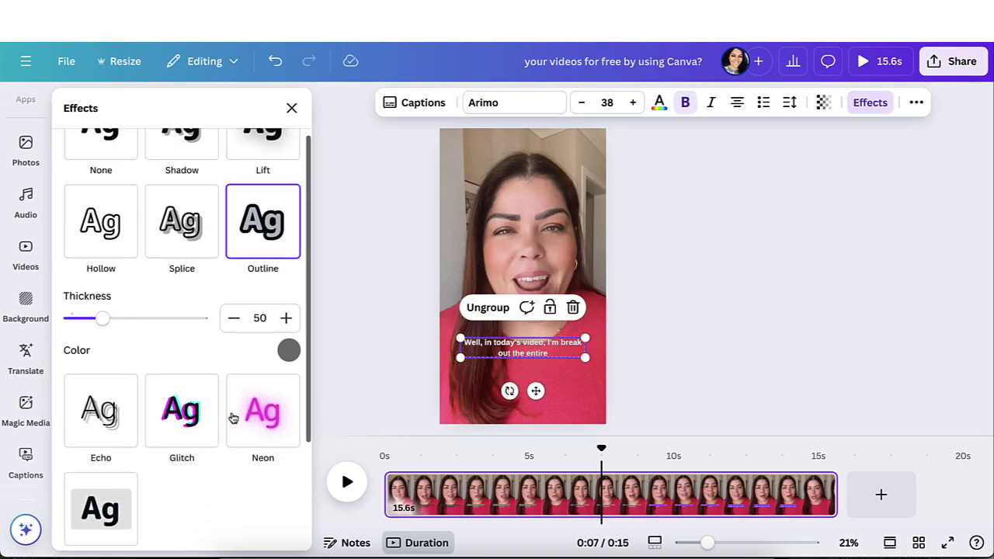
left_click(288, 350)
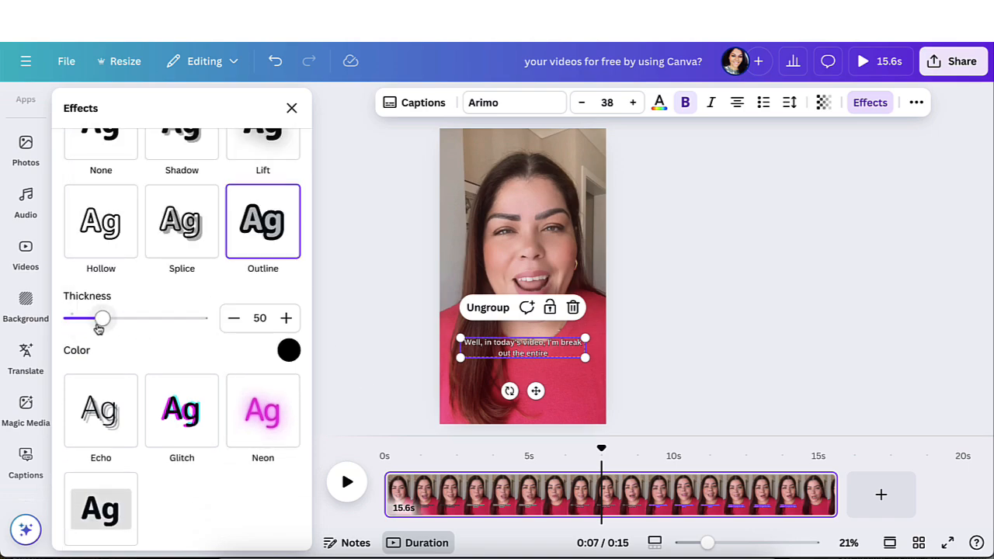
left_click_drag(102, 317, 177, 317)
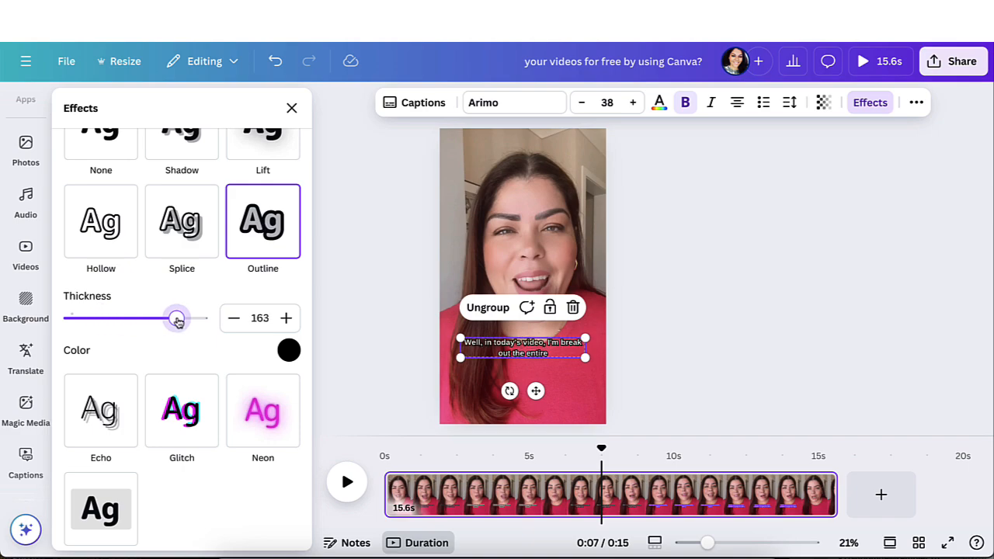
left_click(292, 108)
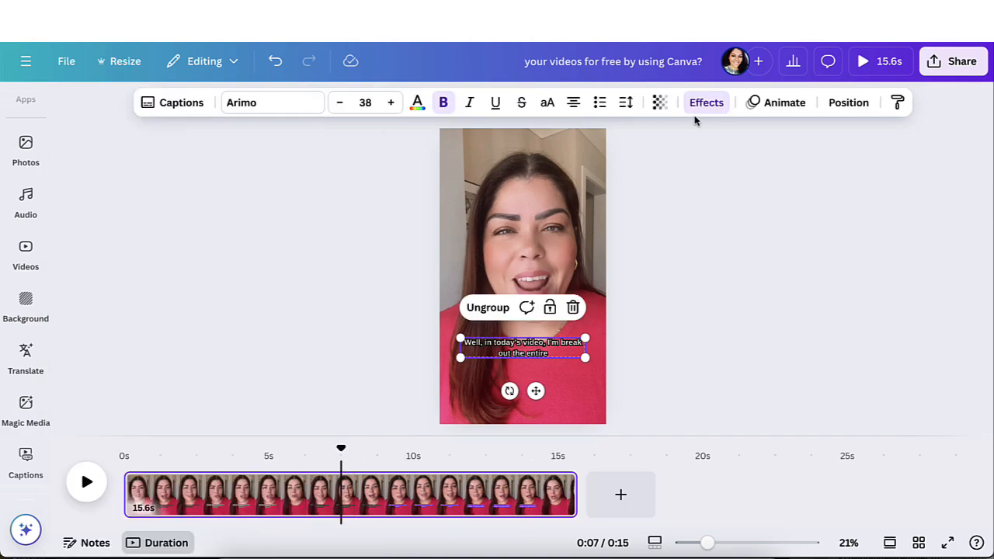
mouse_move(271, 505)
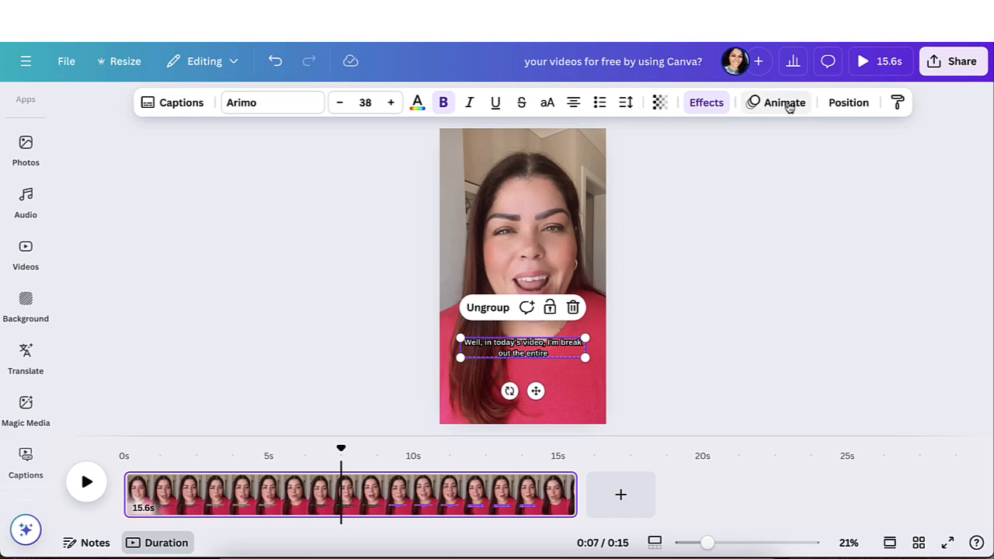
Step: Apply the Pop animation on enter (General) to the captions and keep them selected
left_click(783, 103)
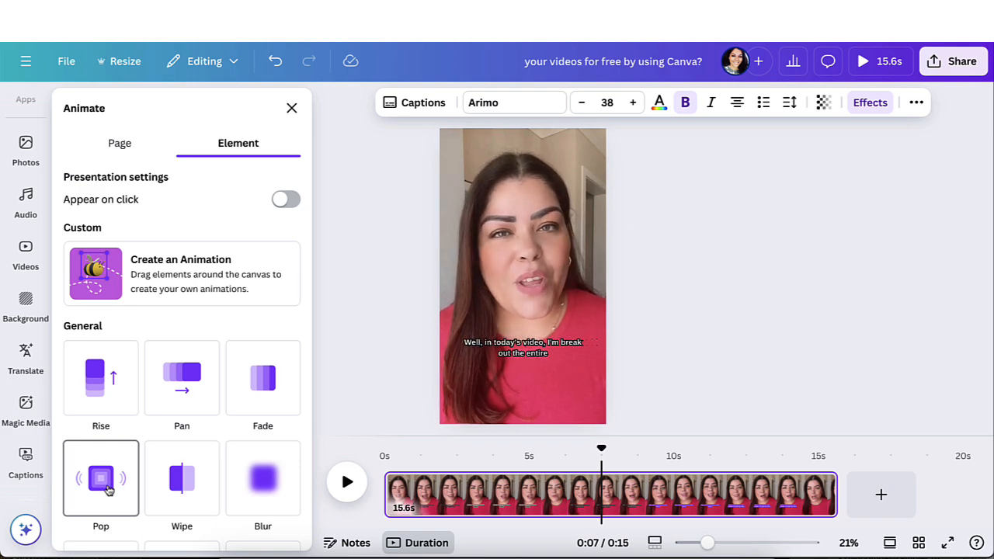
left_click(100, 479)
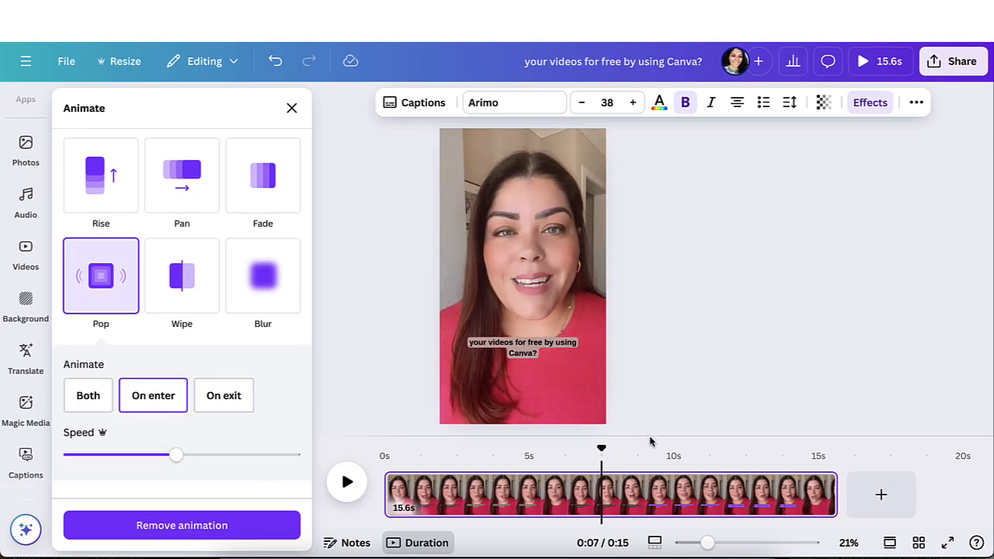
left_click(521, 348)
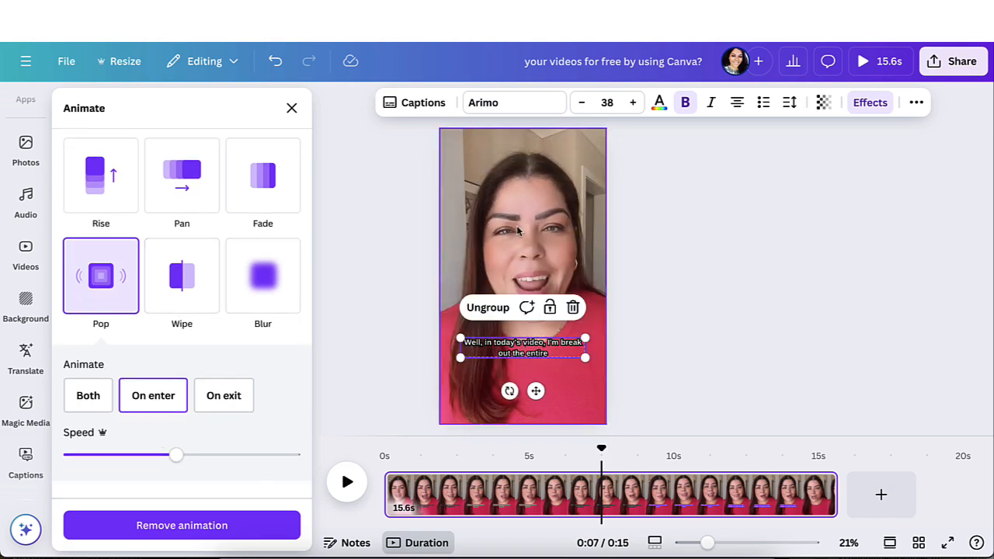
scroll("up", 3)
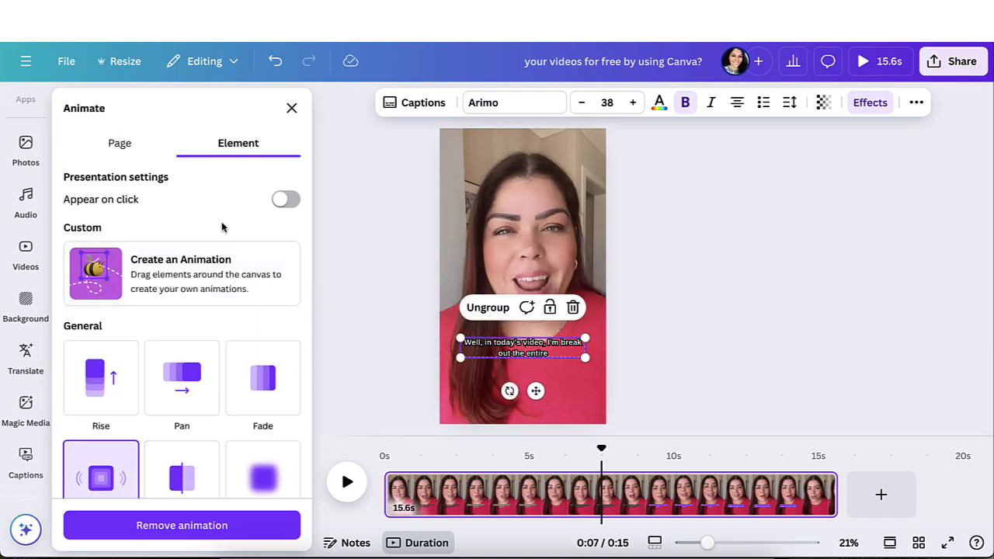
mouse_move(335, 261)
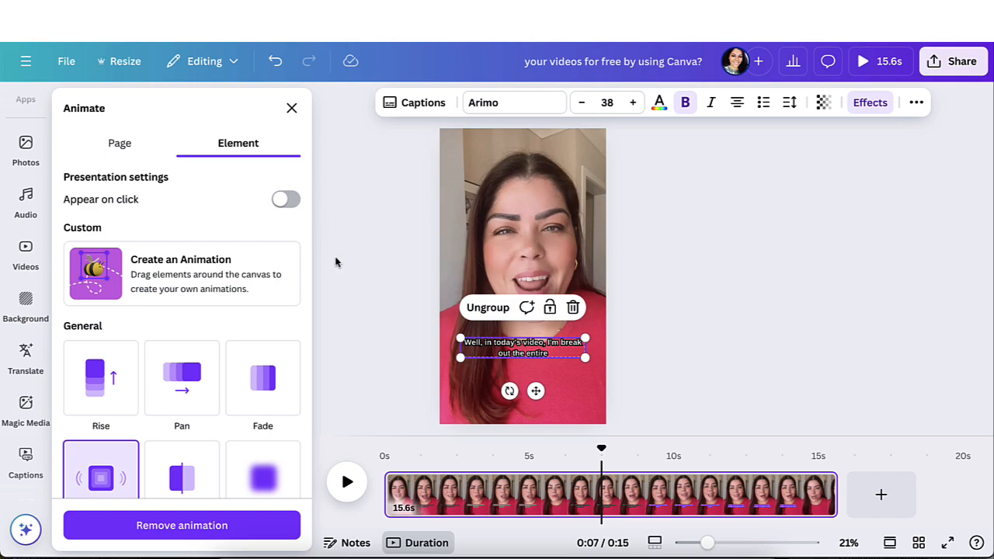
left_click(292, 108)
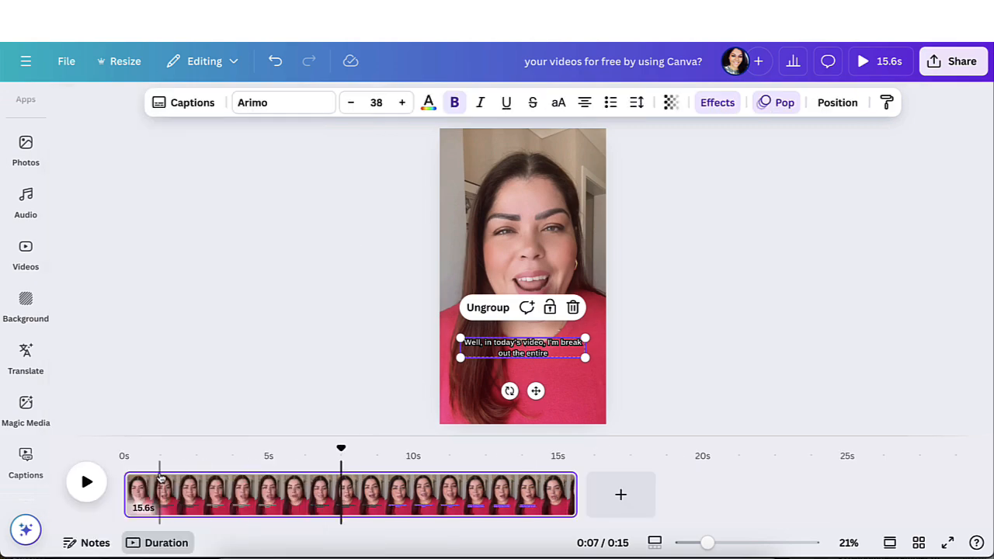
mouse_move(136, 418)
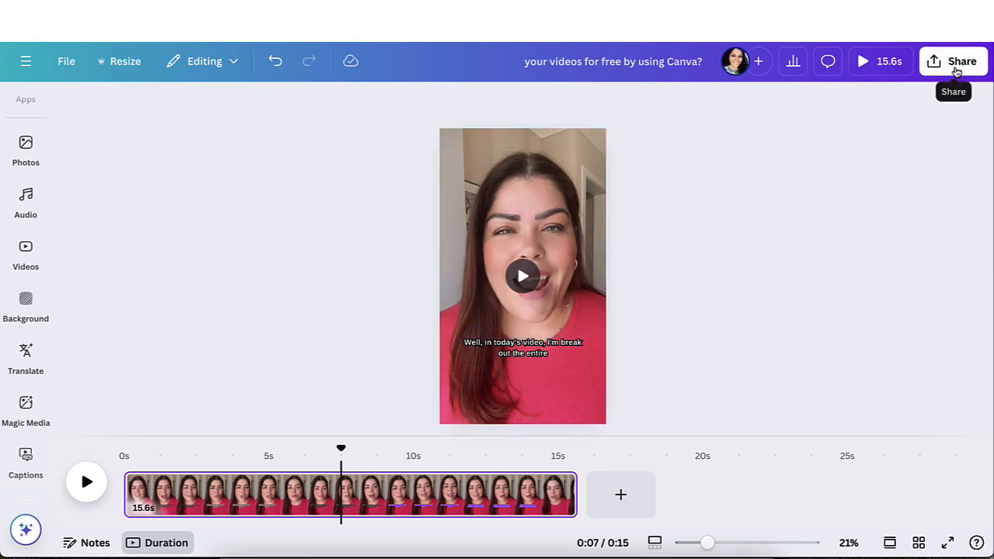
Step: Download the design via Share as an MP4 Video at 1080p
left_click(959, 63)
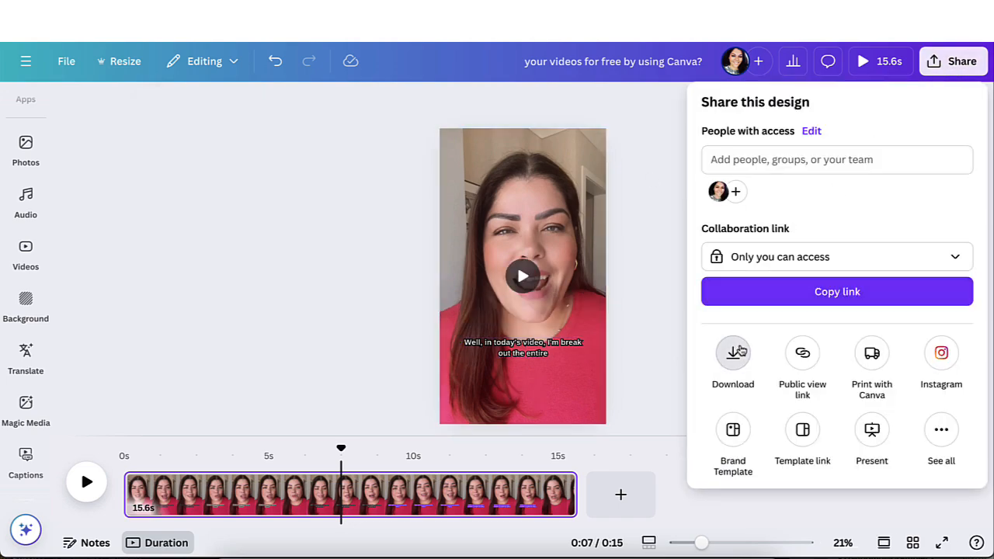
left_click(733, 352)
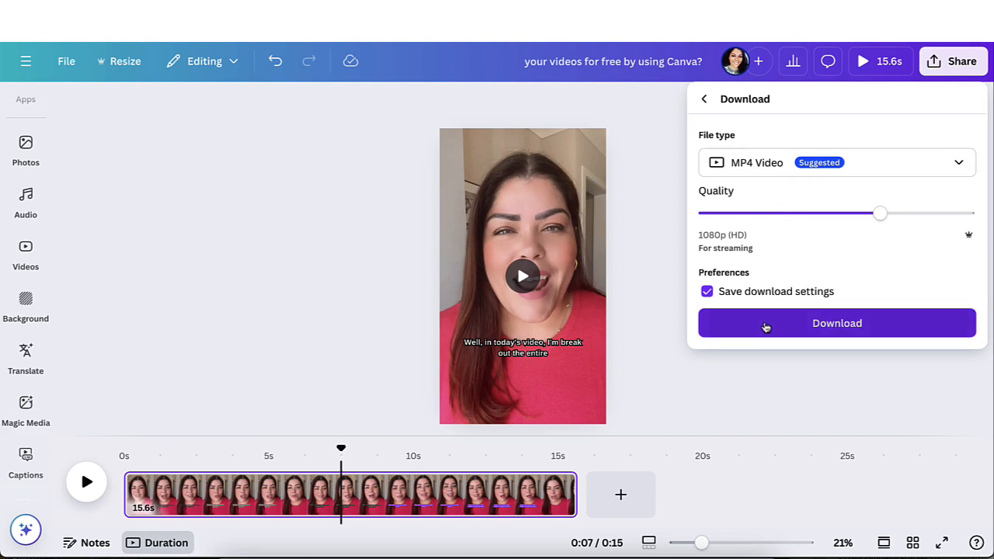
left_click(836, 323)
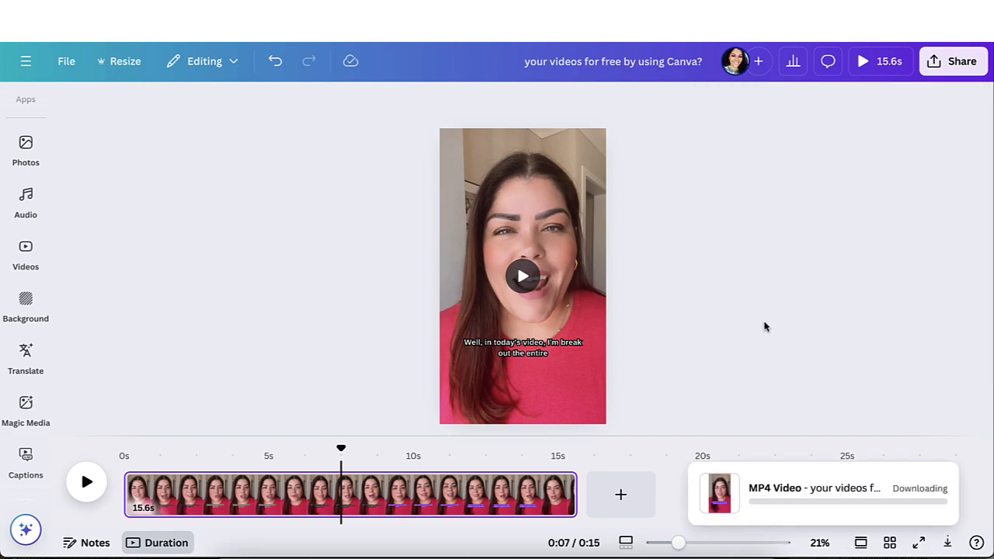